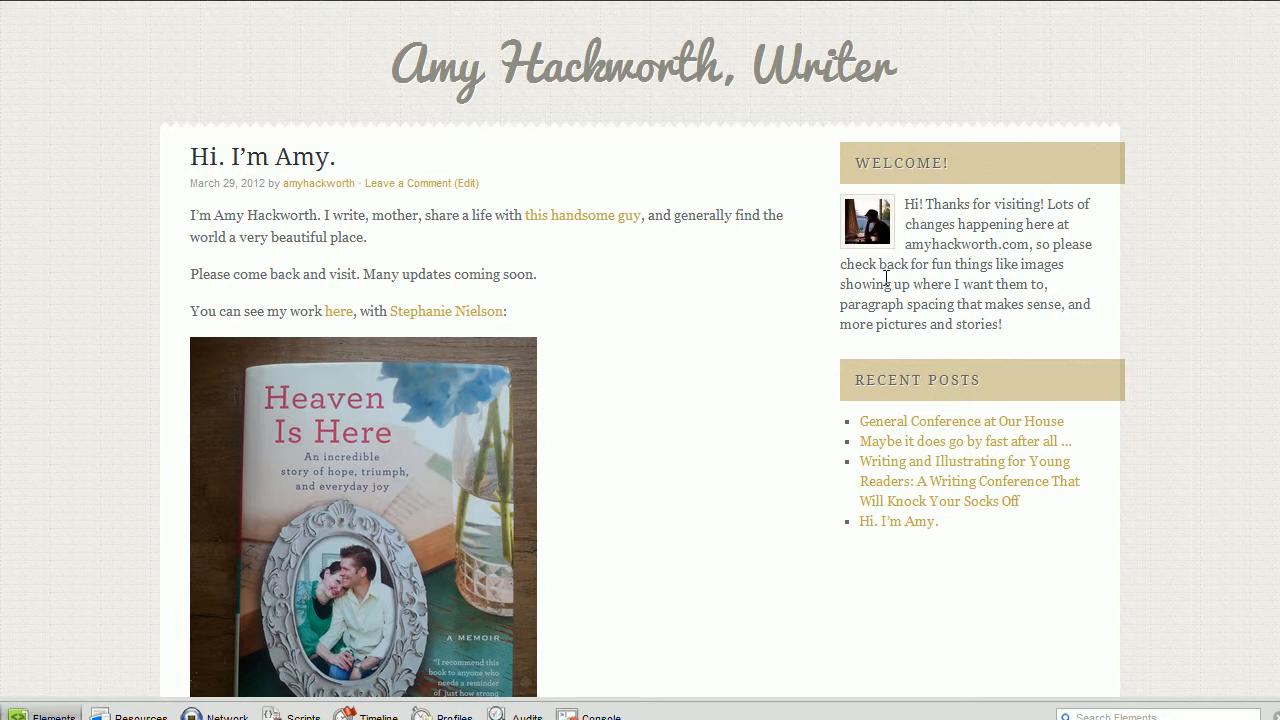
mouse_move(692, 336)
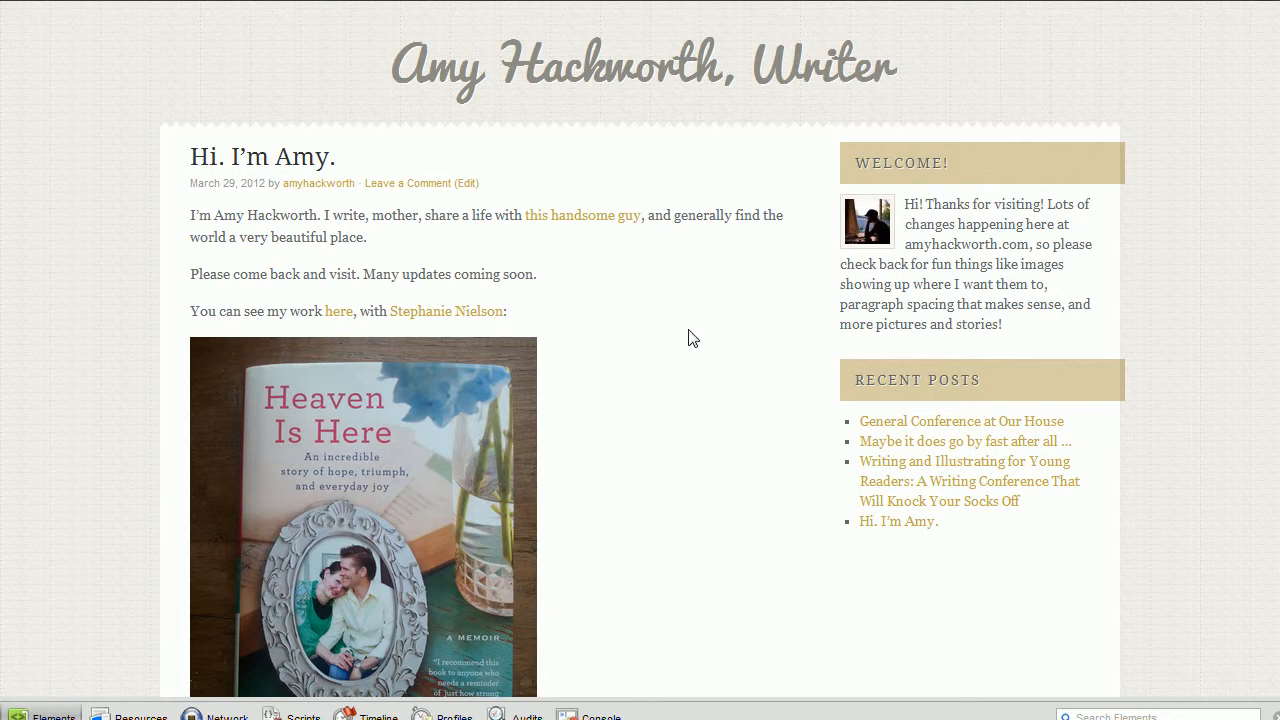
- Scroll the Web Inspector Elements tree down to the post's entry-content paragraphs
scroll("down", 3)
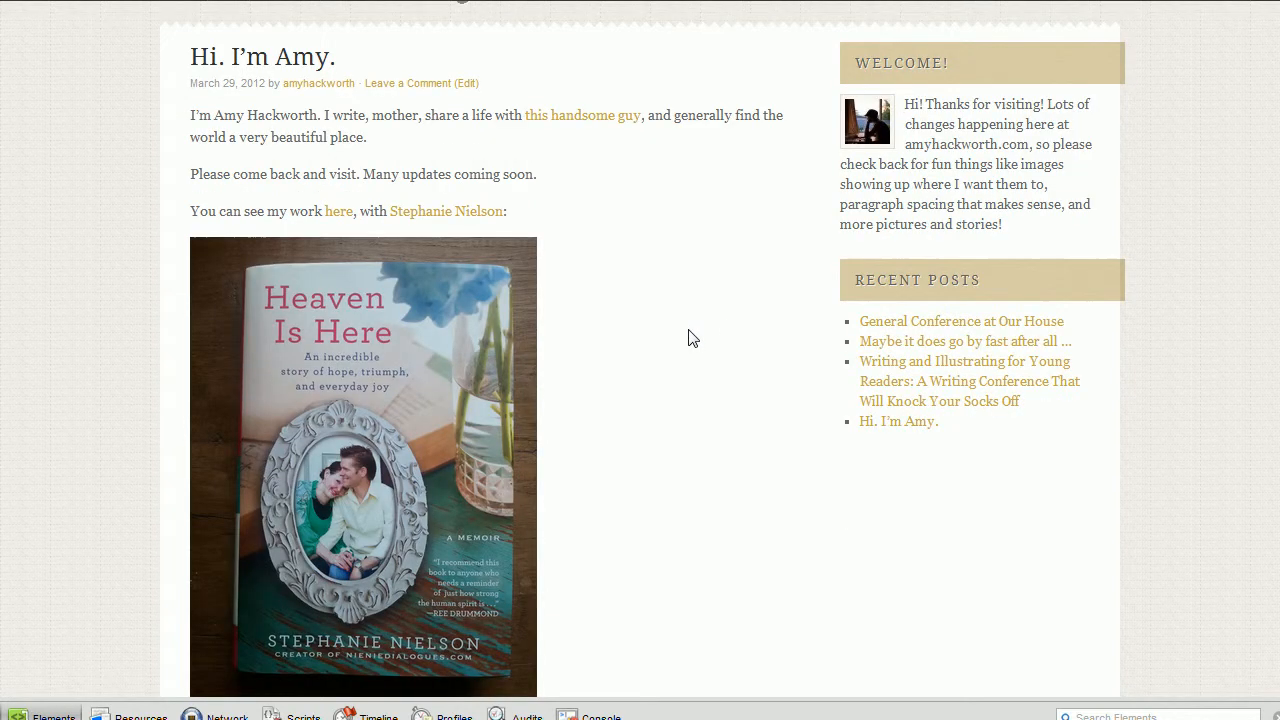
scroll("down", 3)
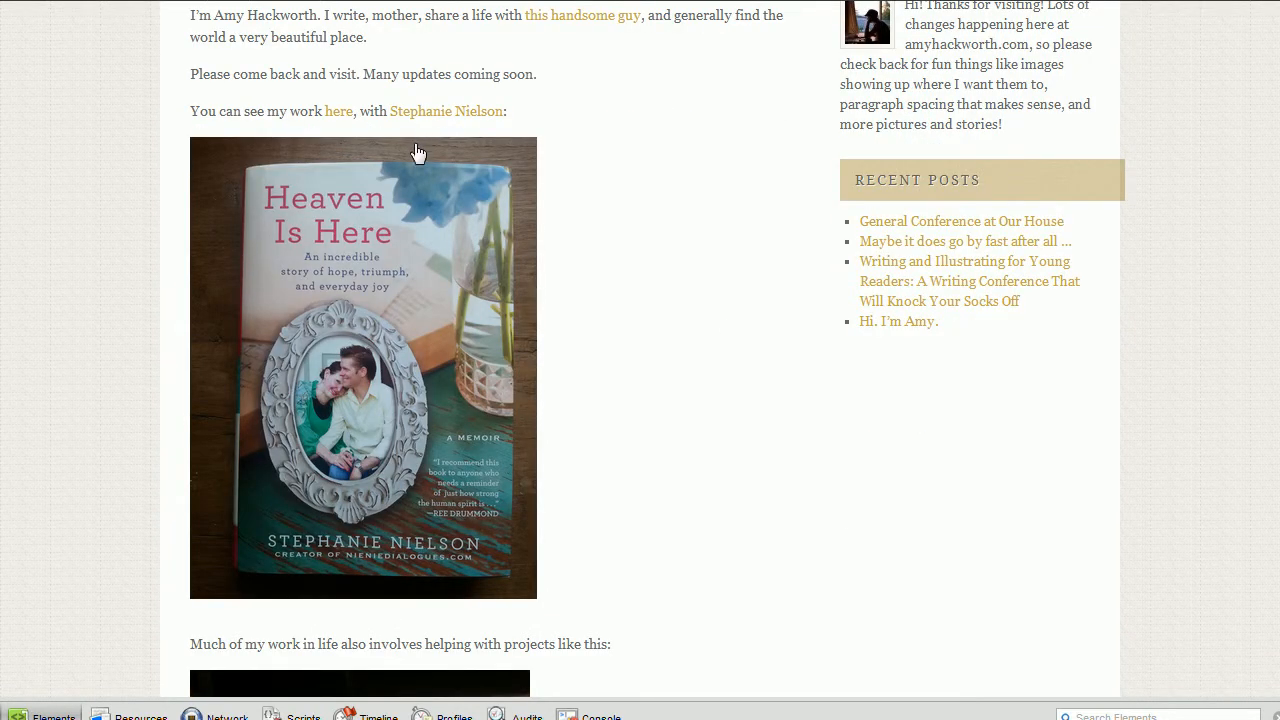
scroll("down", 3)
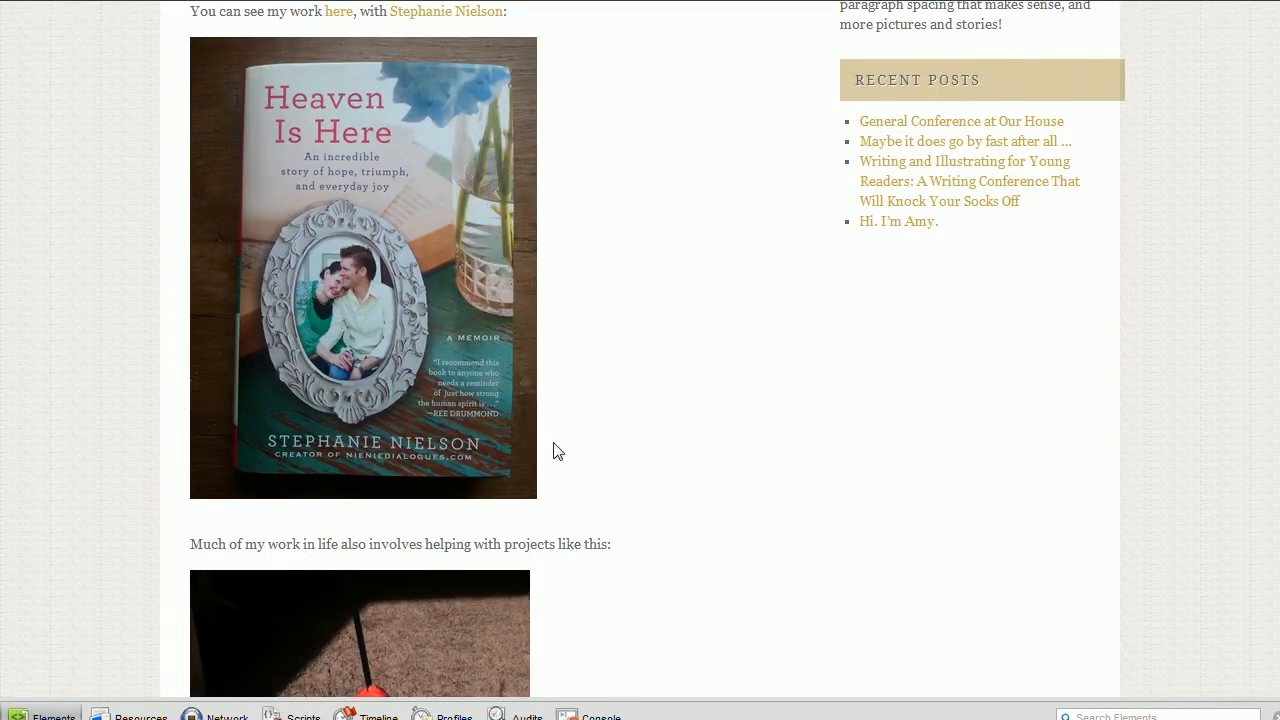
mouse_move(454, 572)
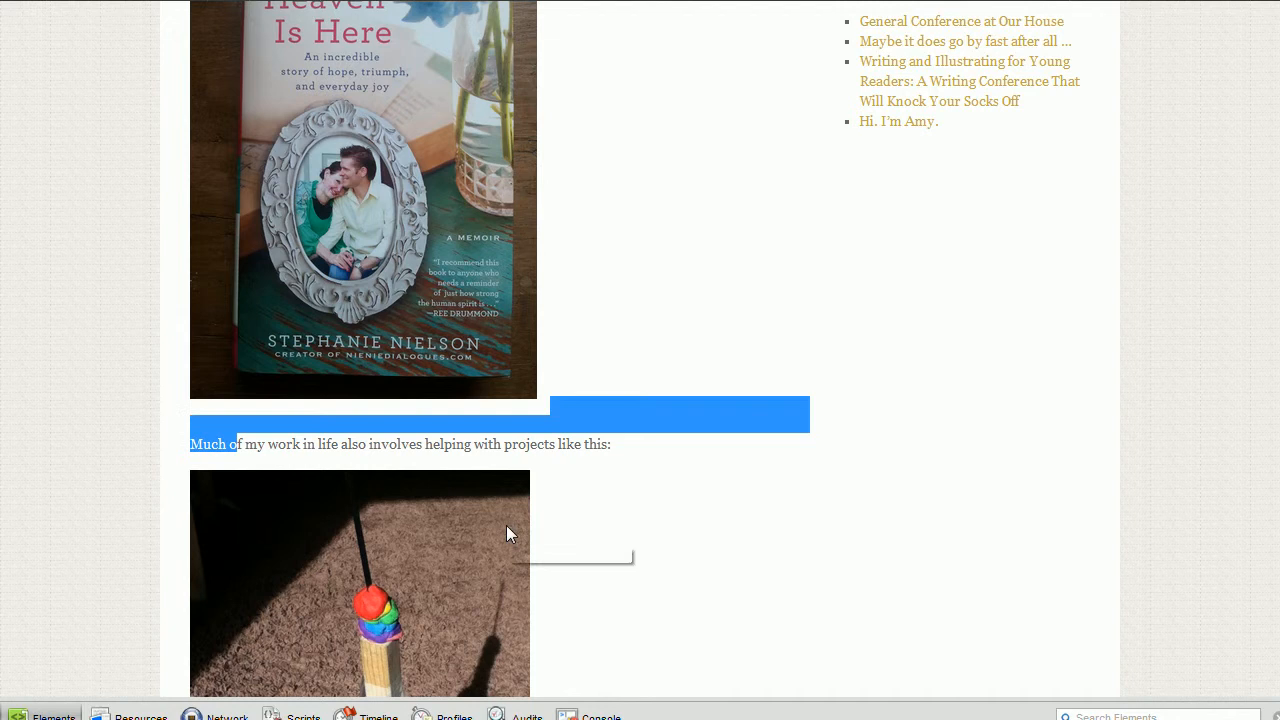
scroll("down", 3)
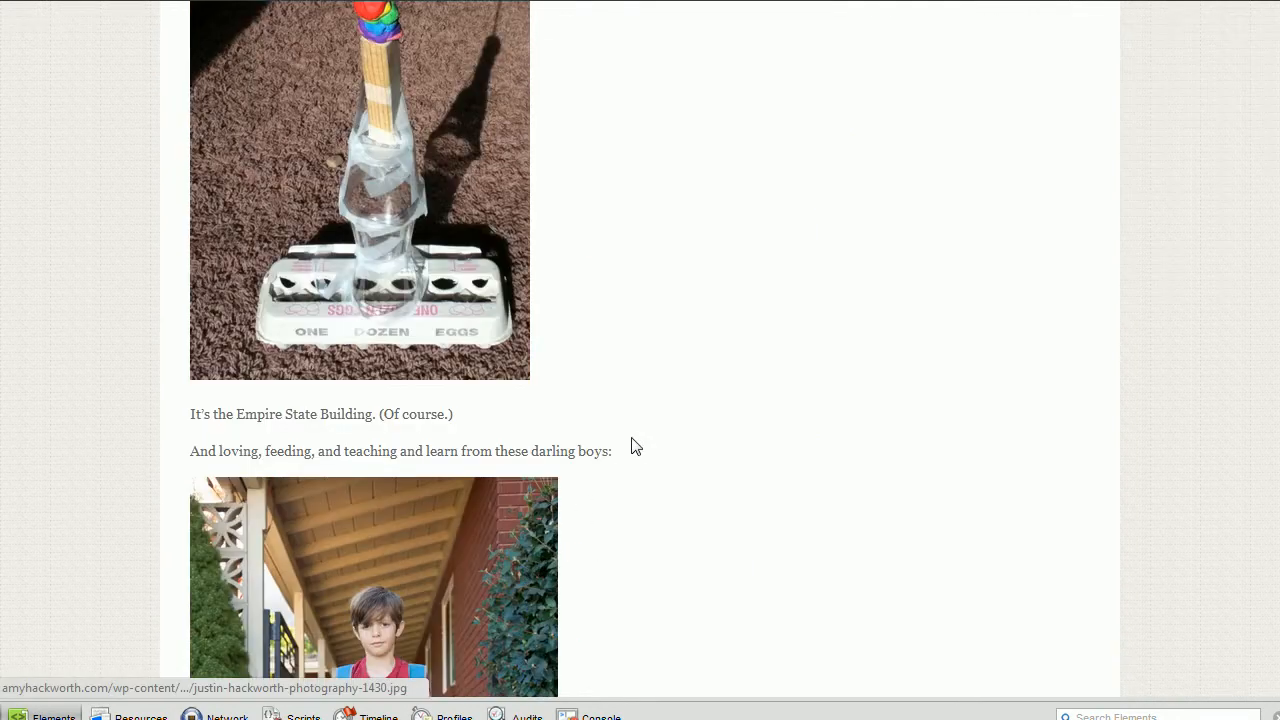
left_click_drag(452, 414, 220, 452)
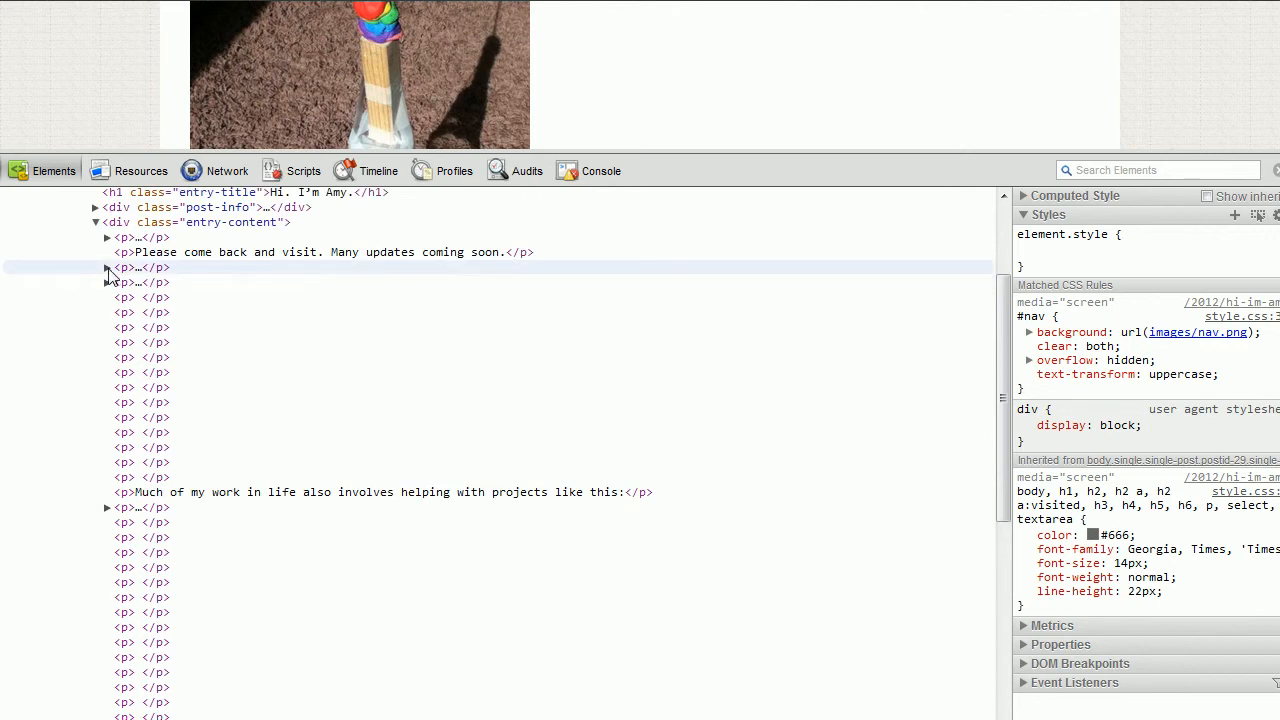
- Expand the 'You can see my work' paragraph and the book cover image paragraph to reveal their markup
left_click(108, 268)
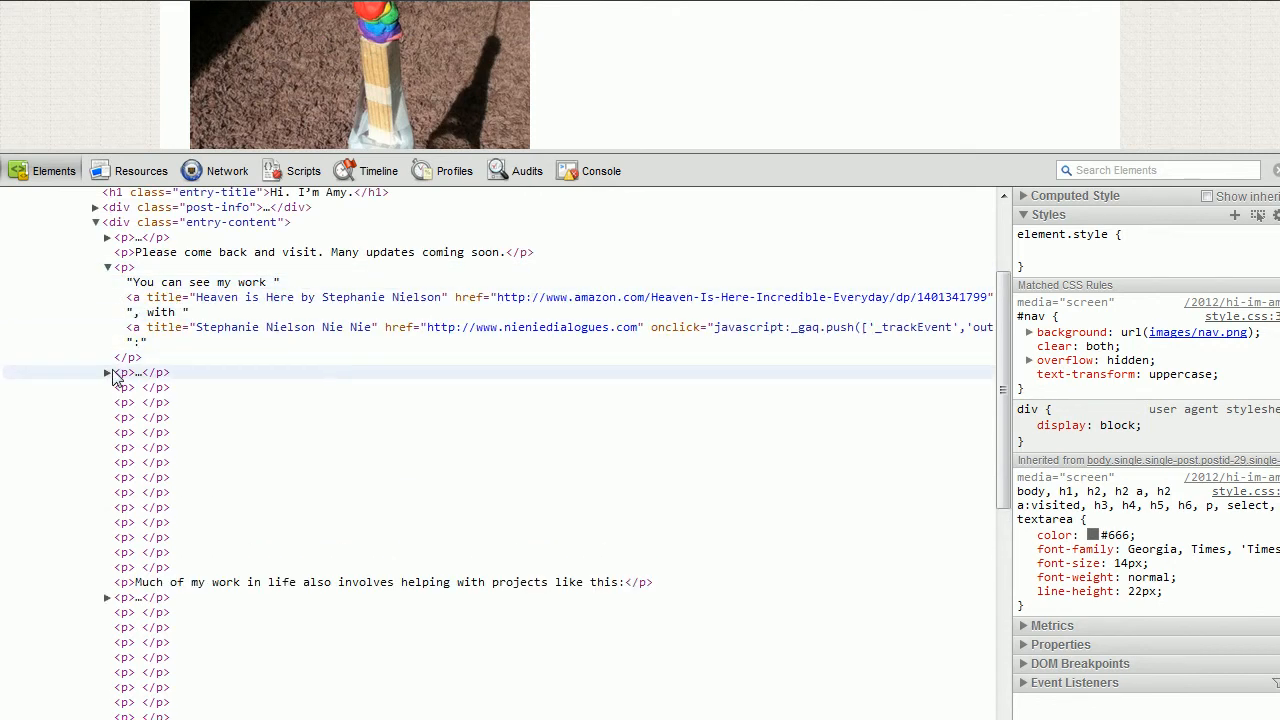
left_click(108, 372)
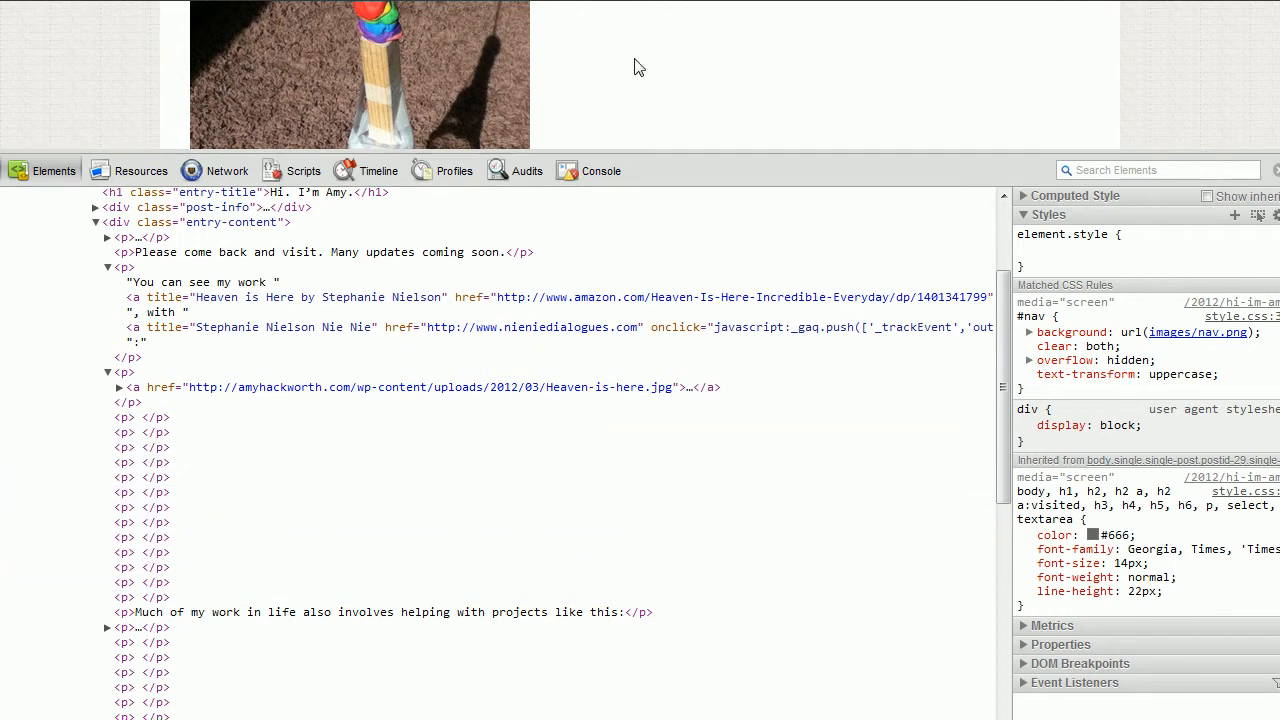
mouse_move(1152, 148)
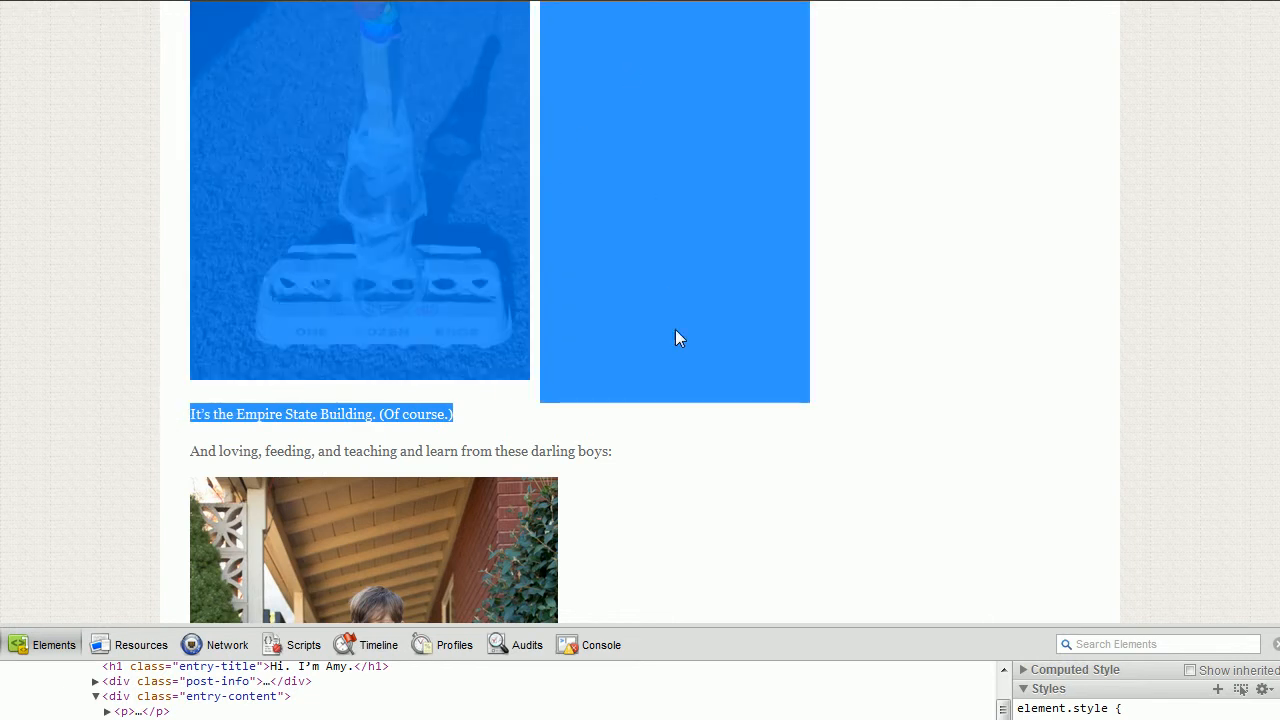
mouse_move(664, 316)
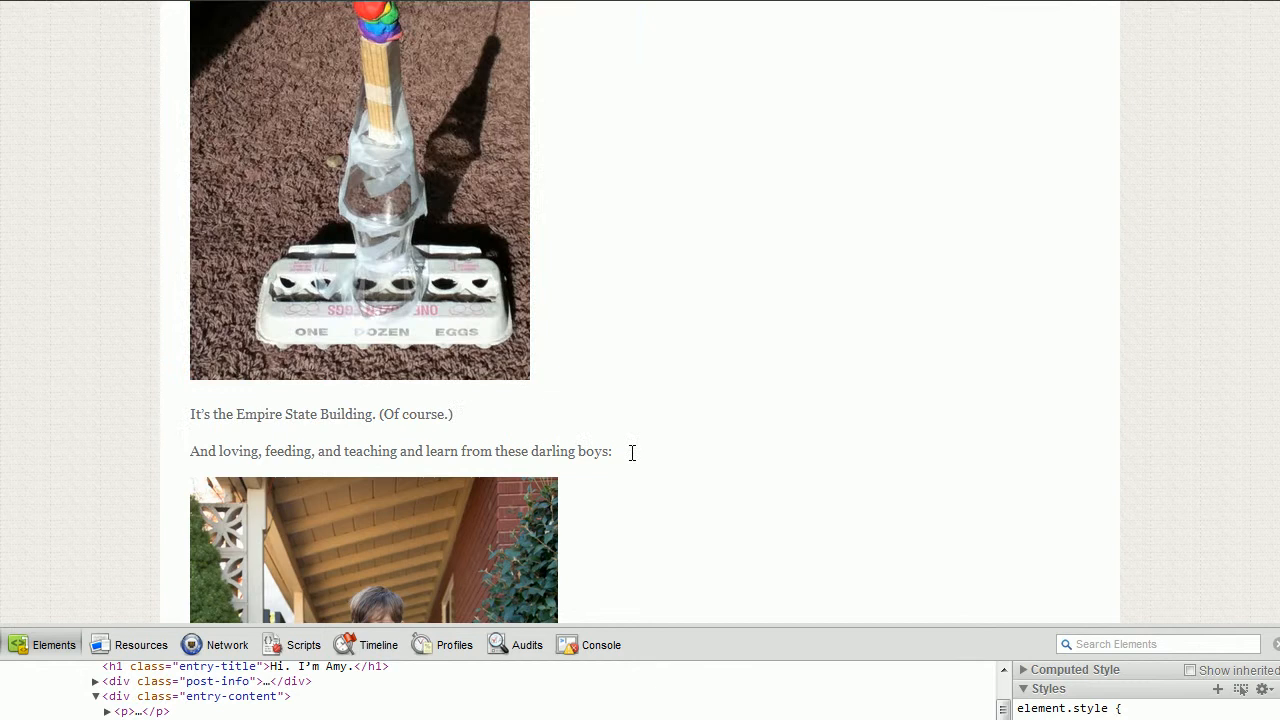
left_click_drag(580, 90, 612, 452)
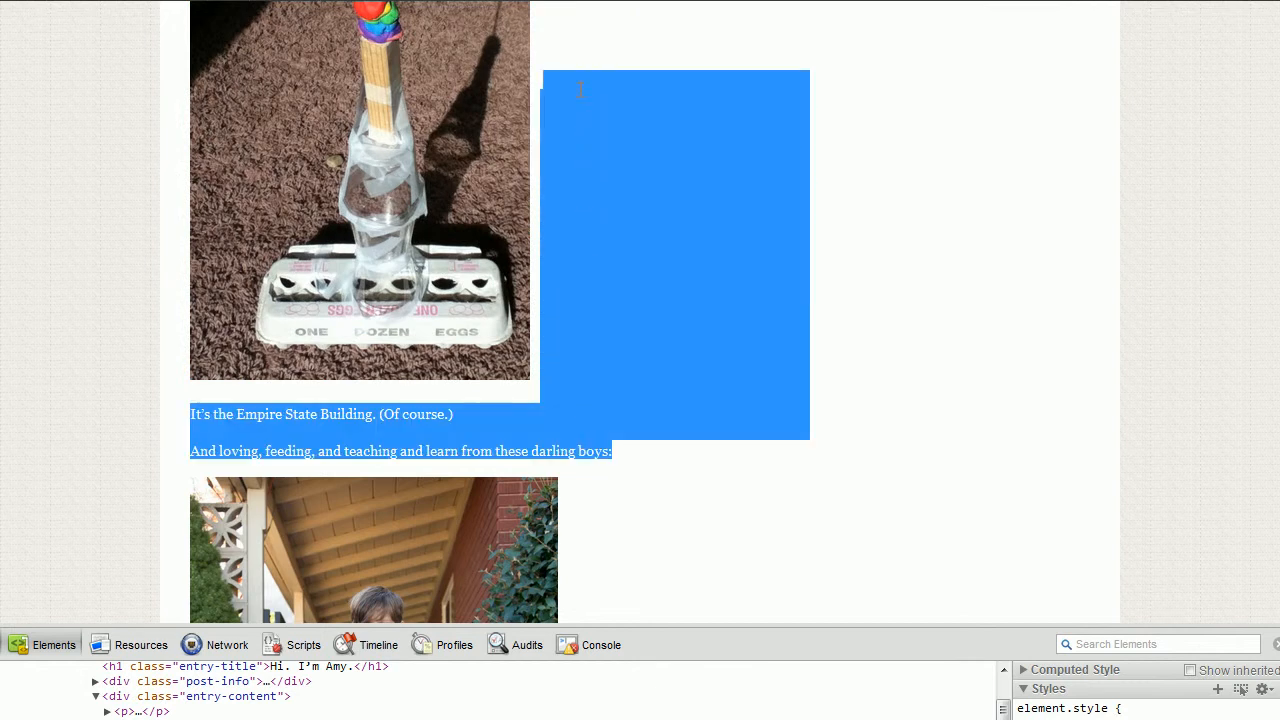
mouse_move(360, 140)
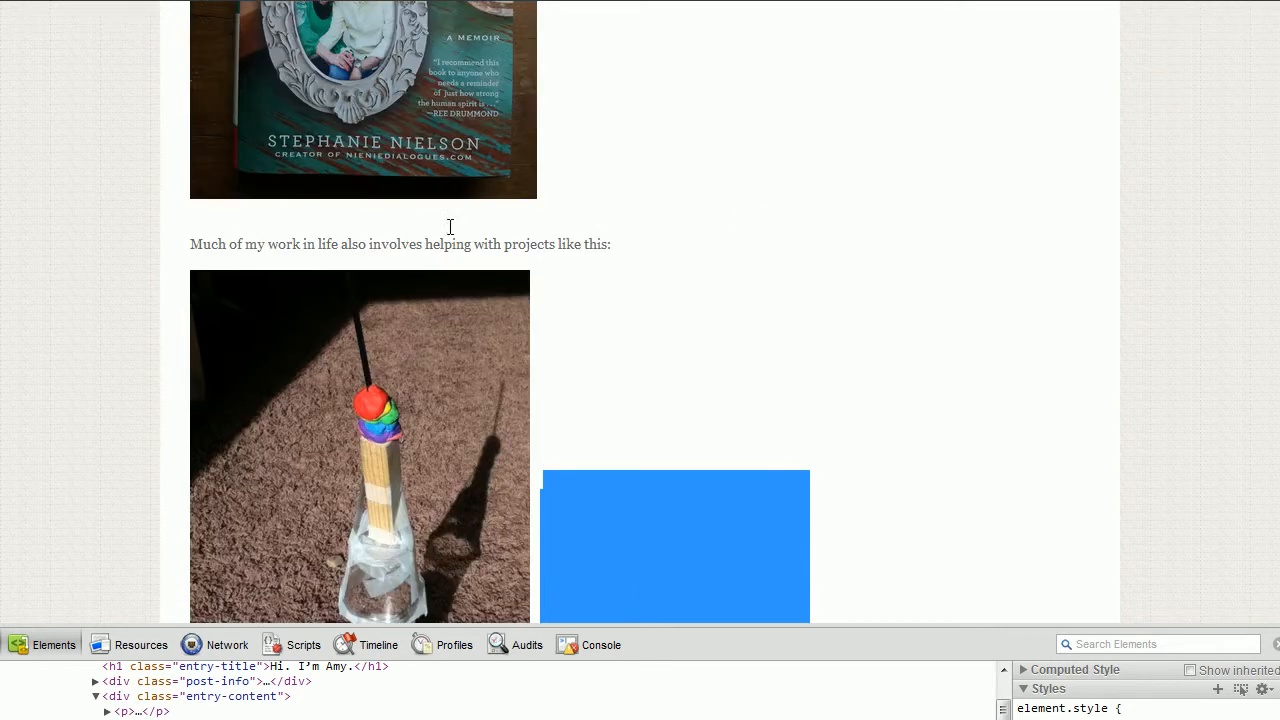
mouse_move(370, 336)
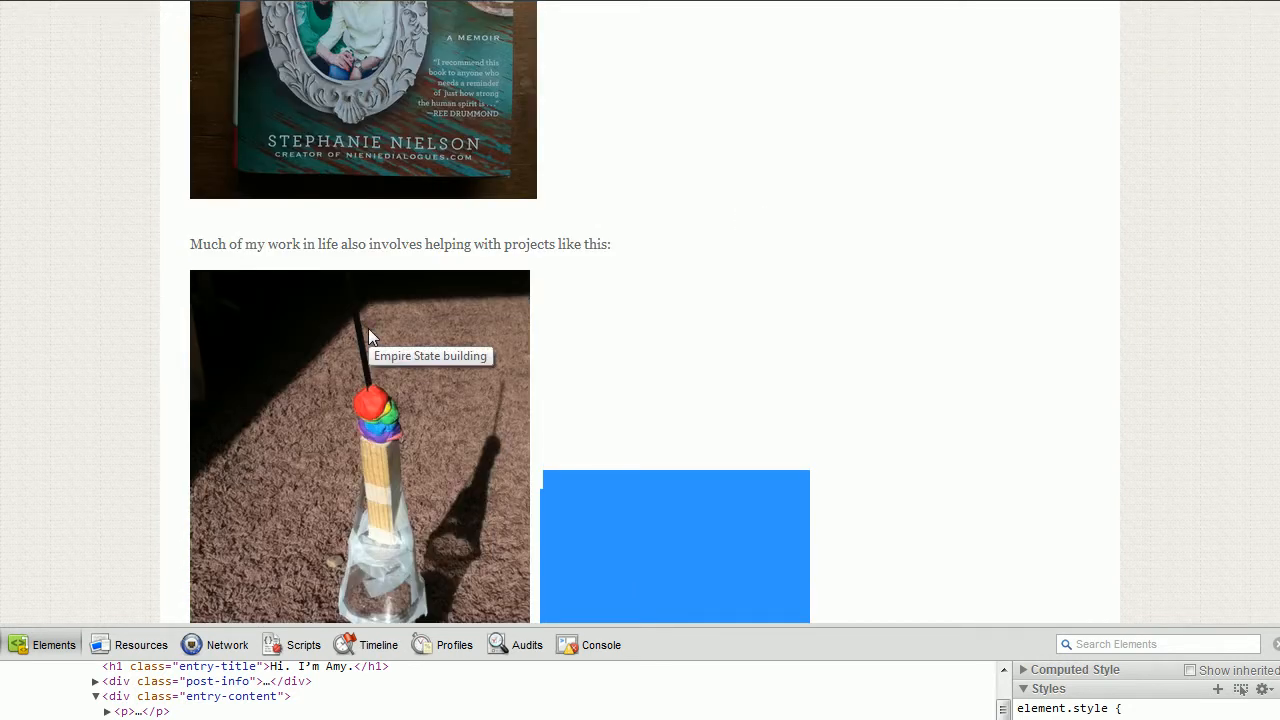
mouse_move(650, 272)
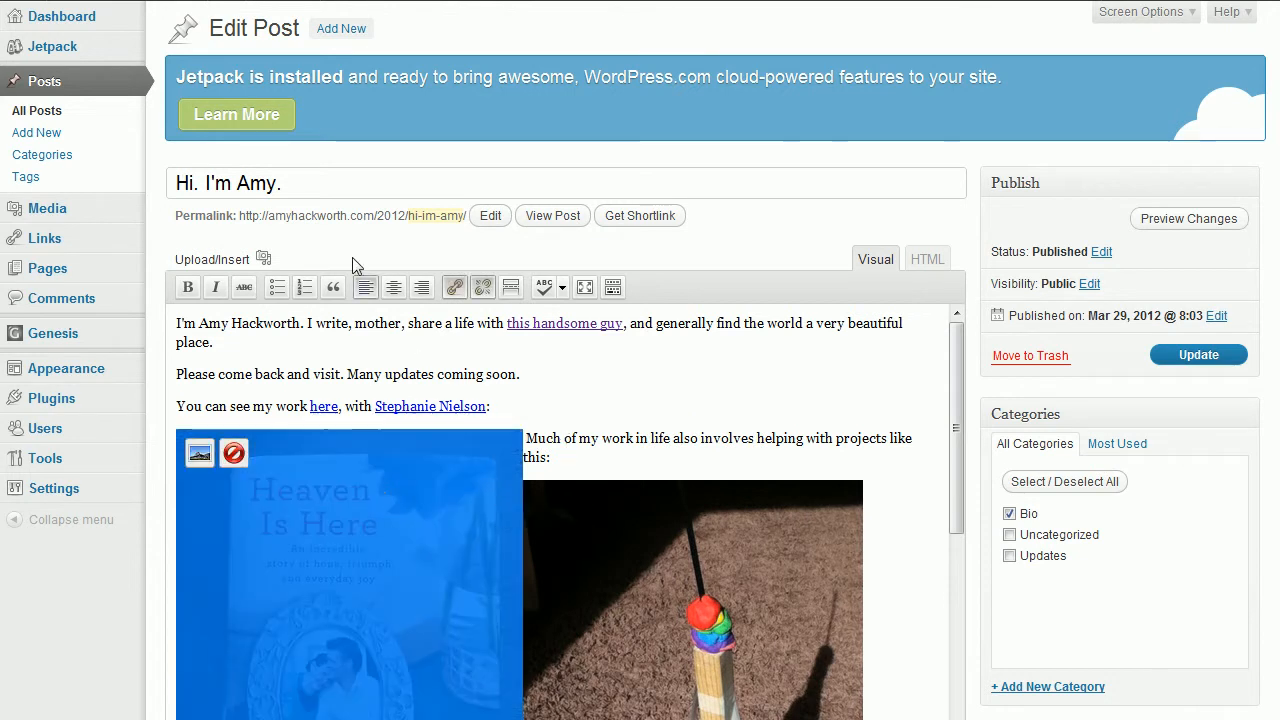
mouse_move(366, 288)
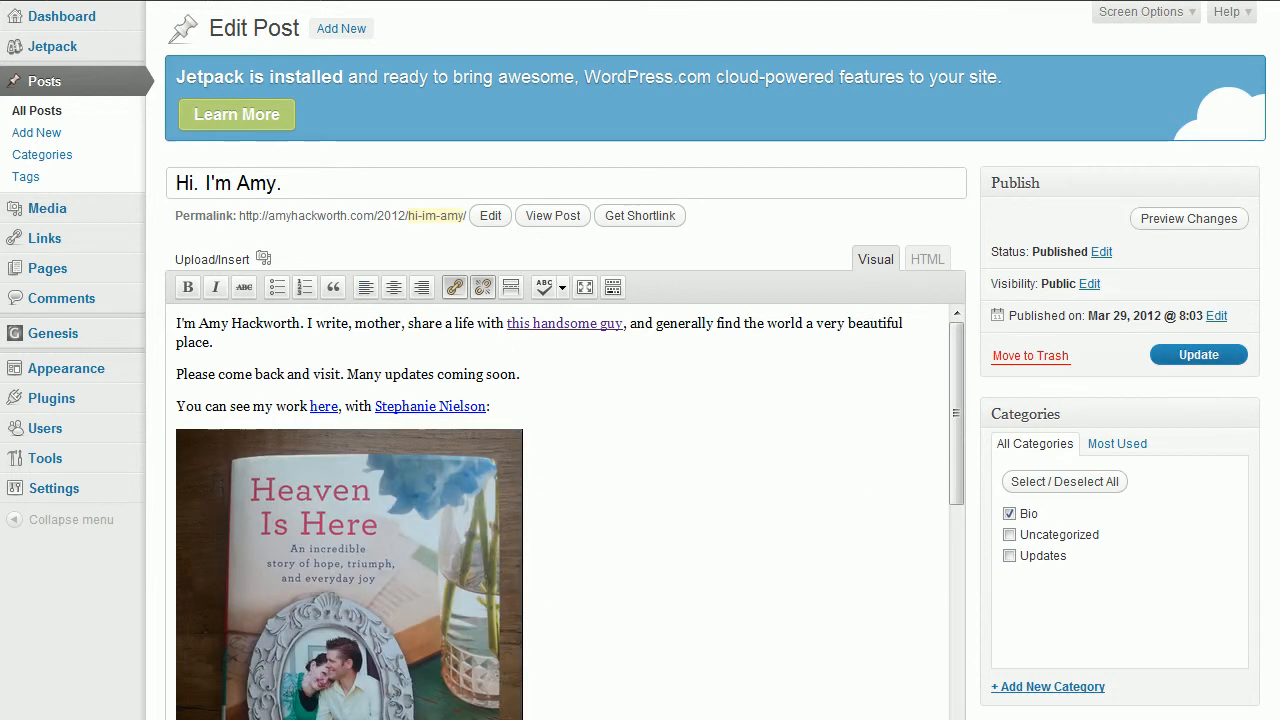
- Scroll through the Hi. I'm Amy. post in the Visual editor past the book cover image
scroll("down", 3)
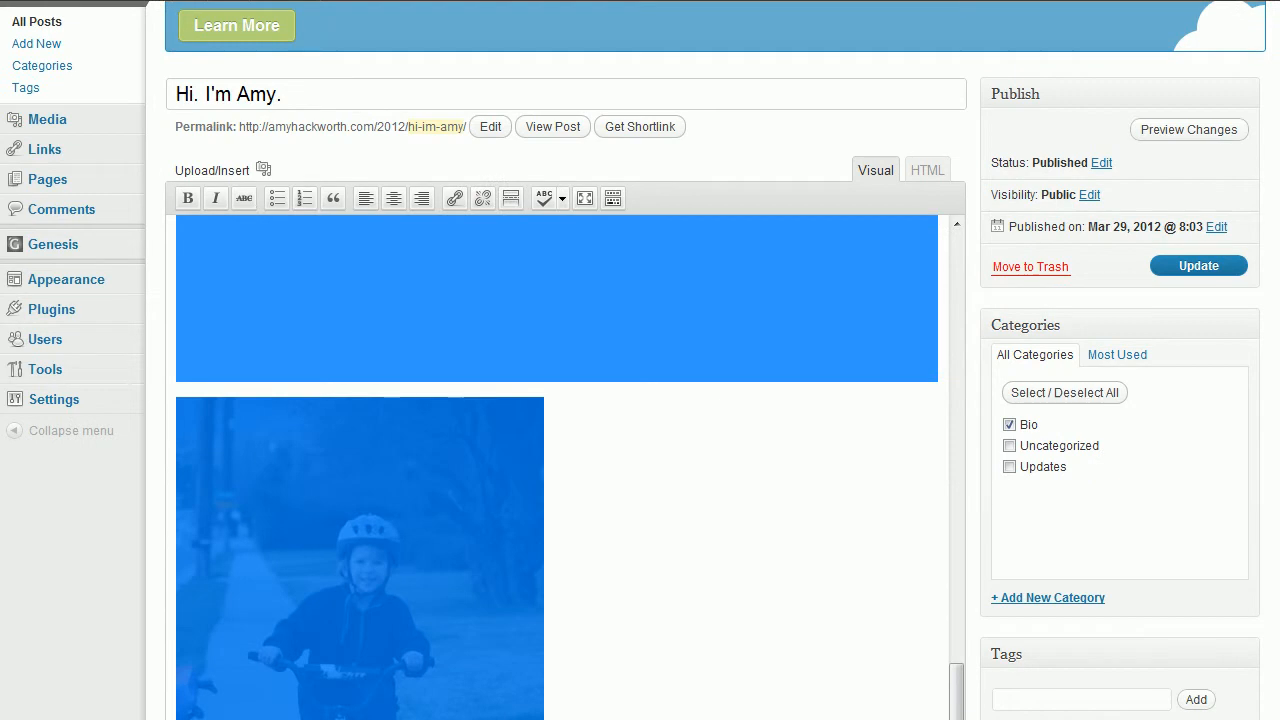
- Review the remaining photos of the boys and husband, then save the post with Update
scroll("down", 3)
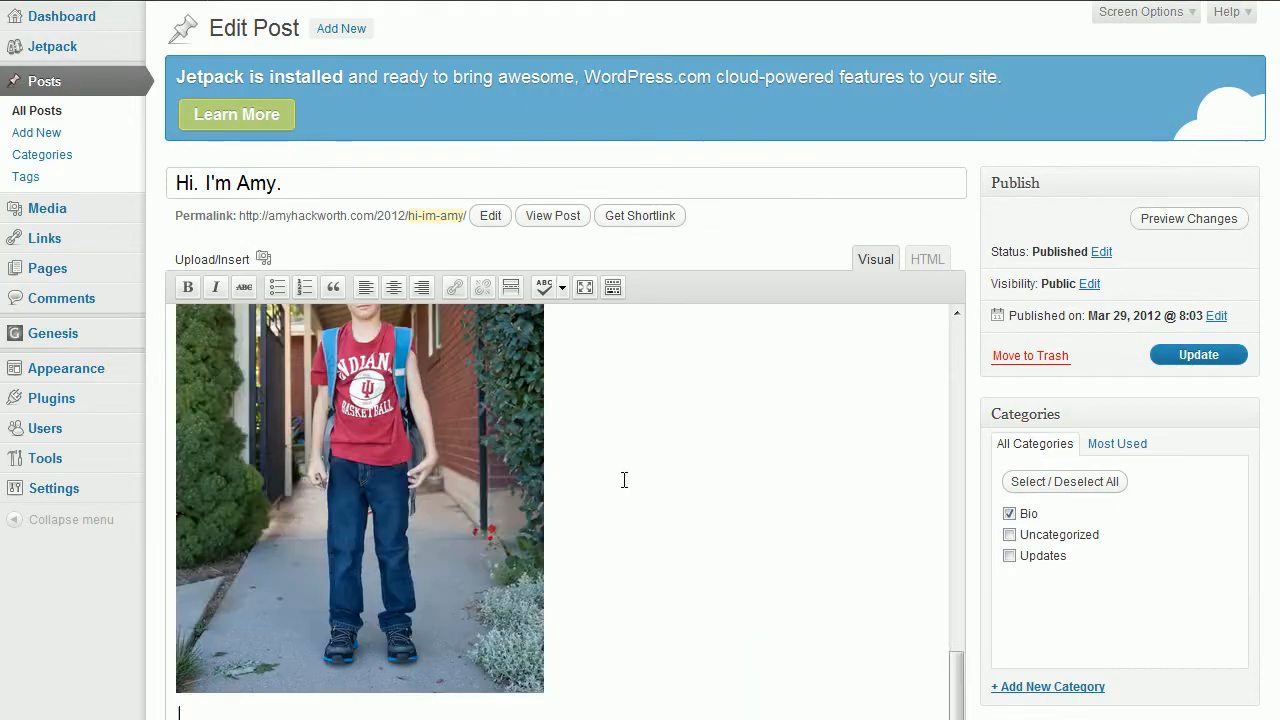
scroll("down", 3)
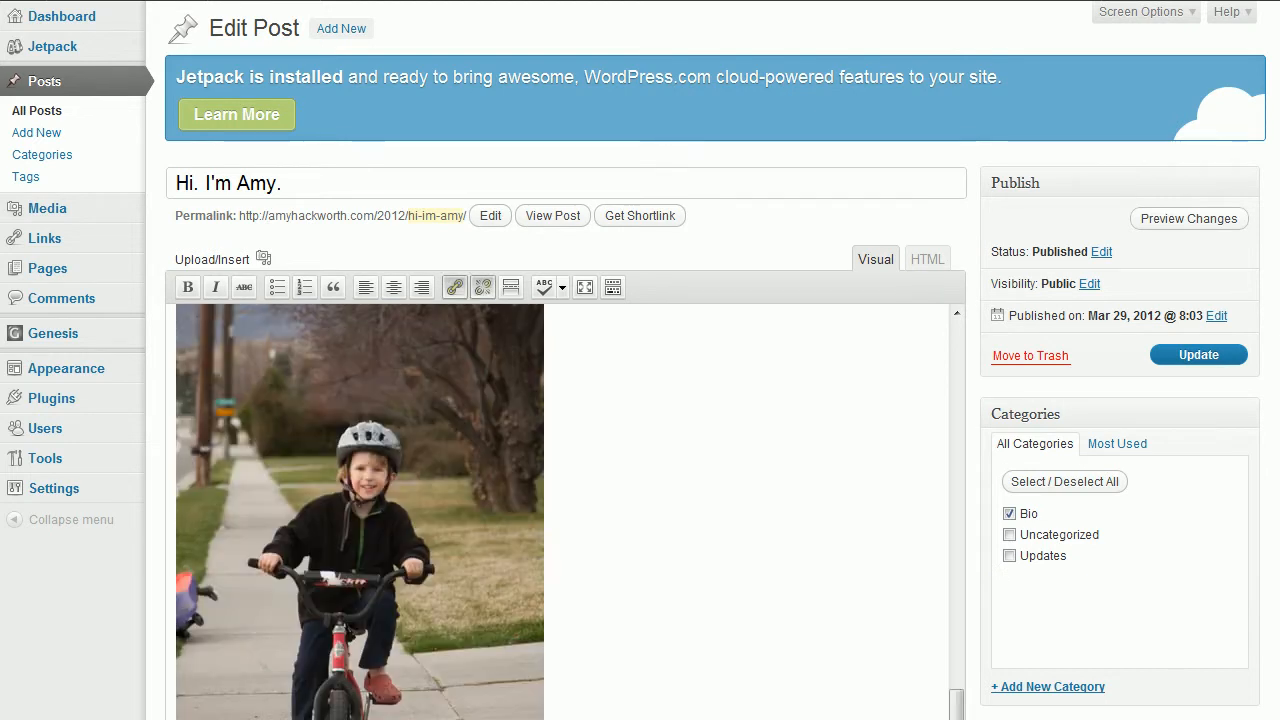
scroll("down", 3)
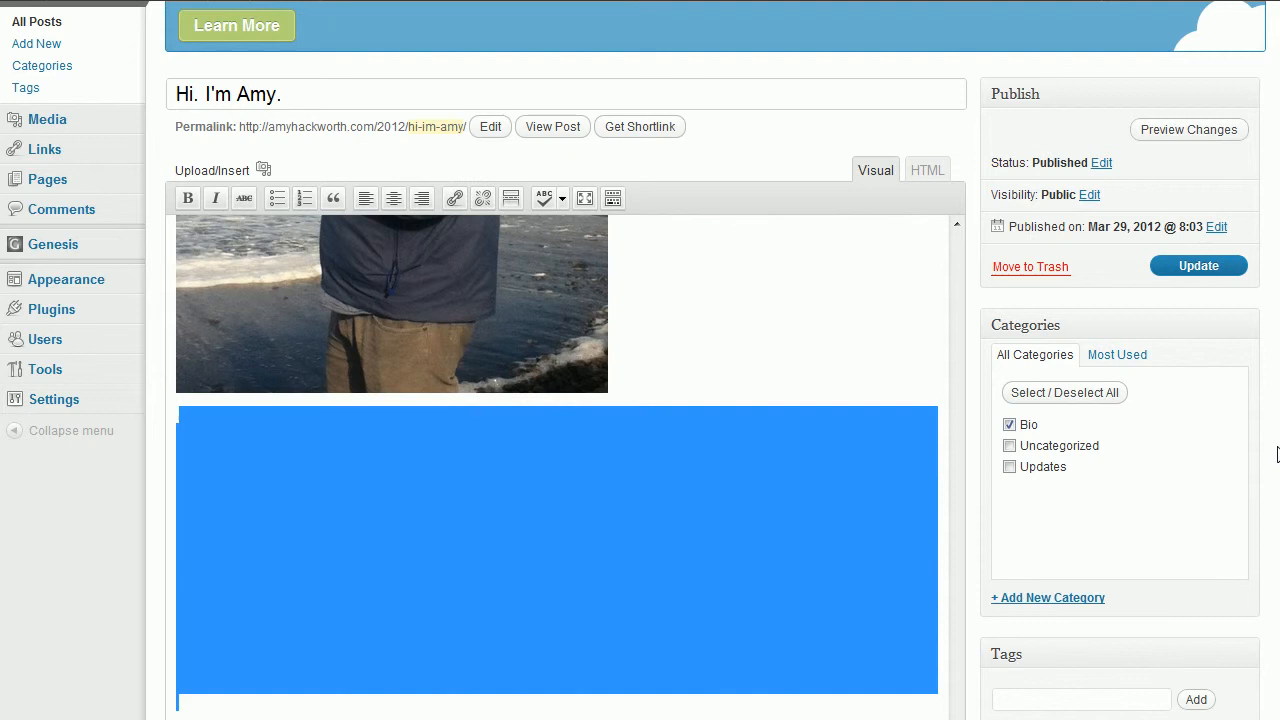
scroll("down", 3)
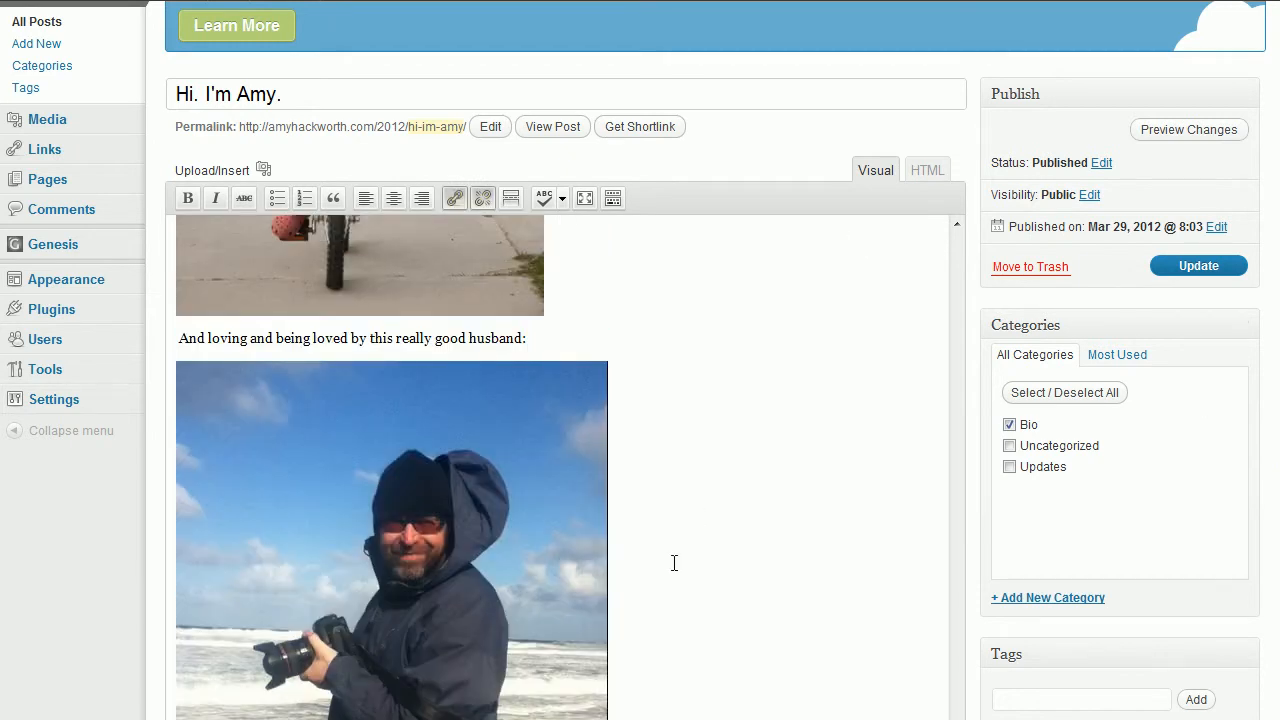
scroll("down", 3)
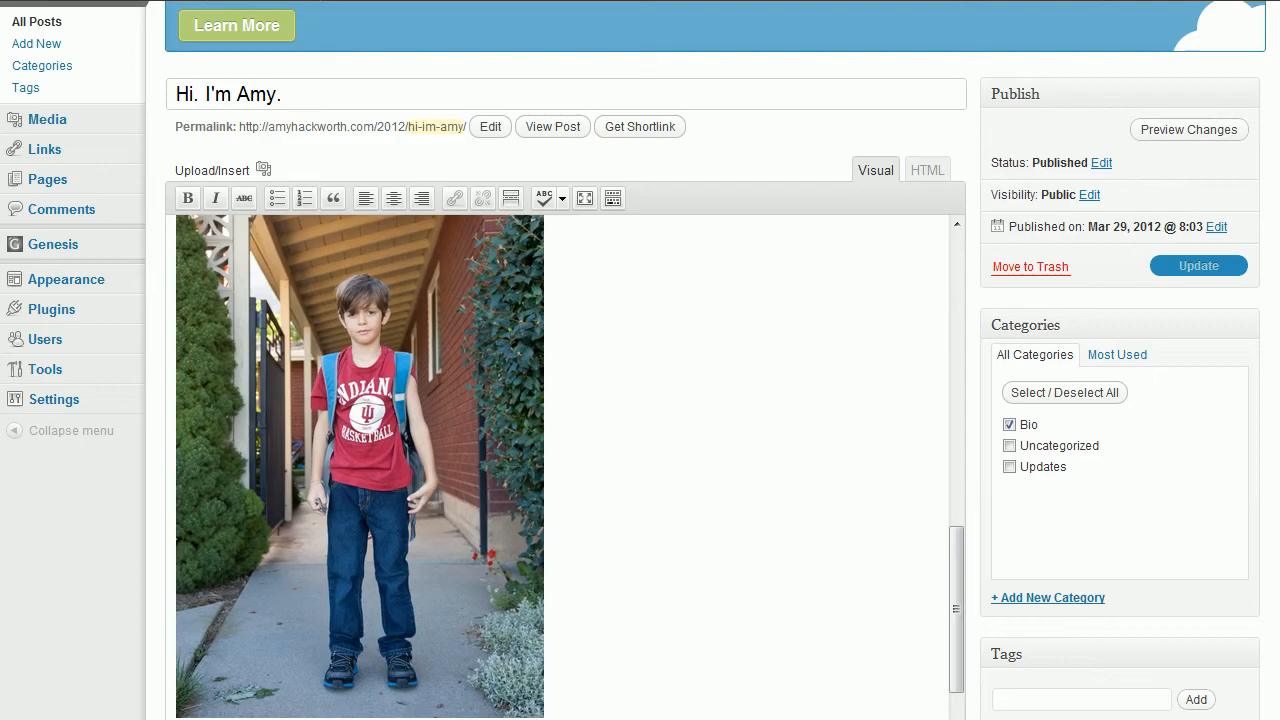
left_click(1198, 266)
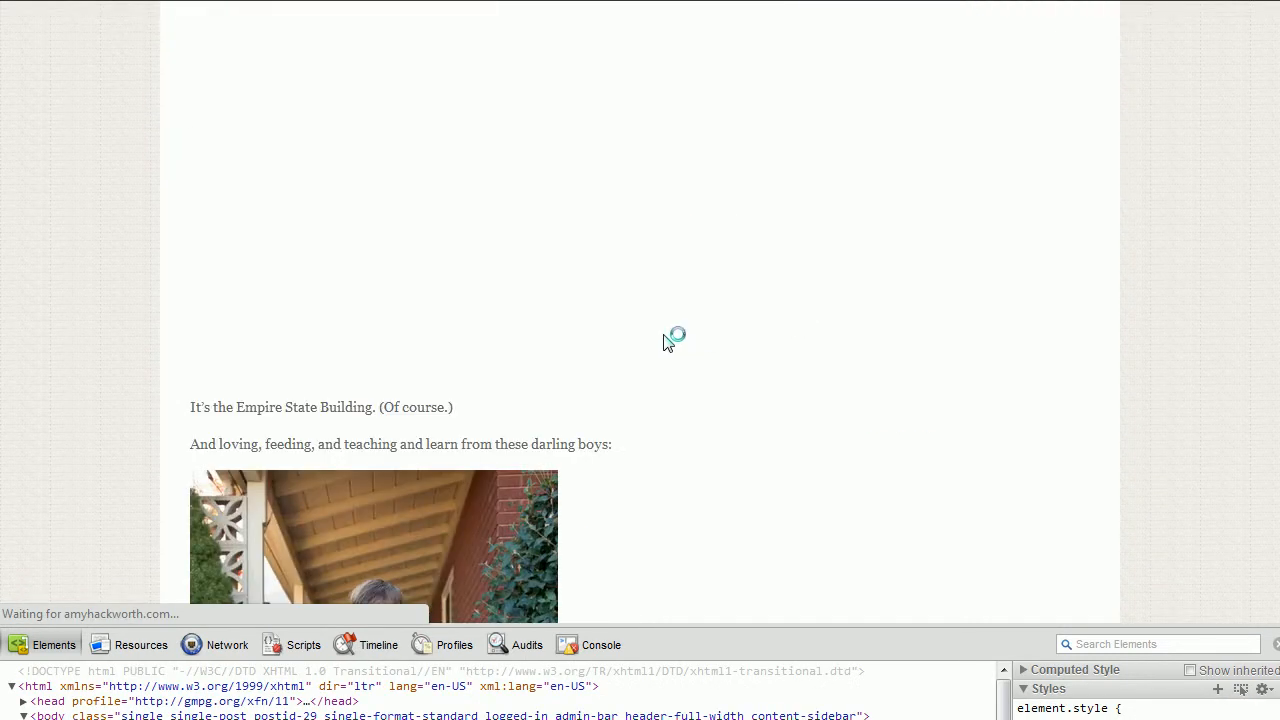
- Scroll the reloaded post down to the book cover image to check the text sits below it
scroll("down", 3)
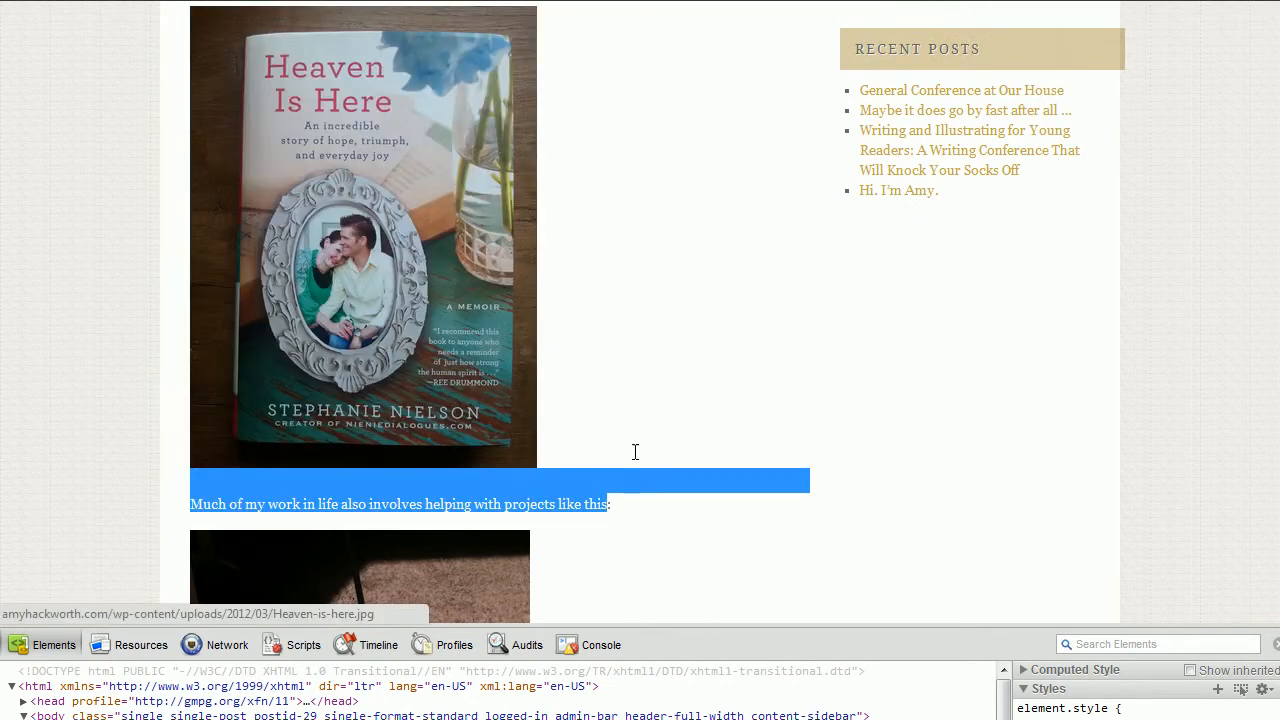
scroll("down", 3)
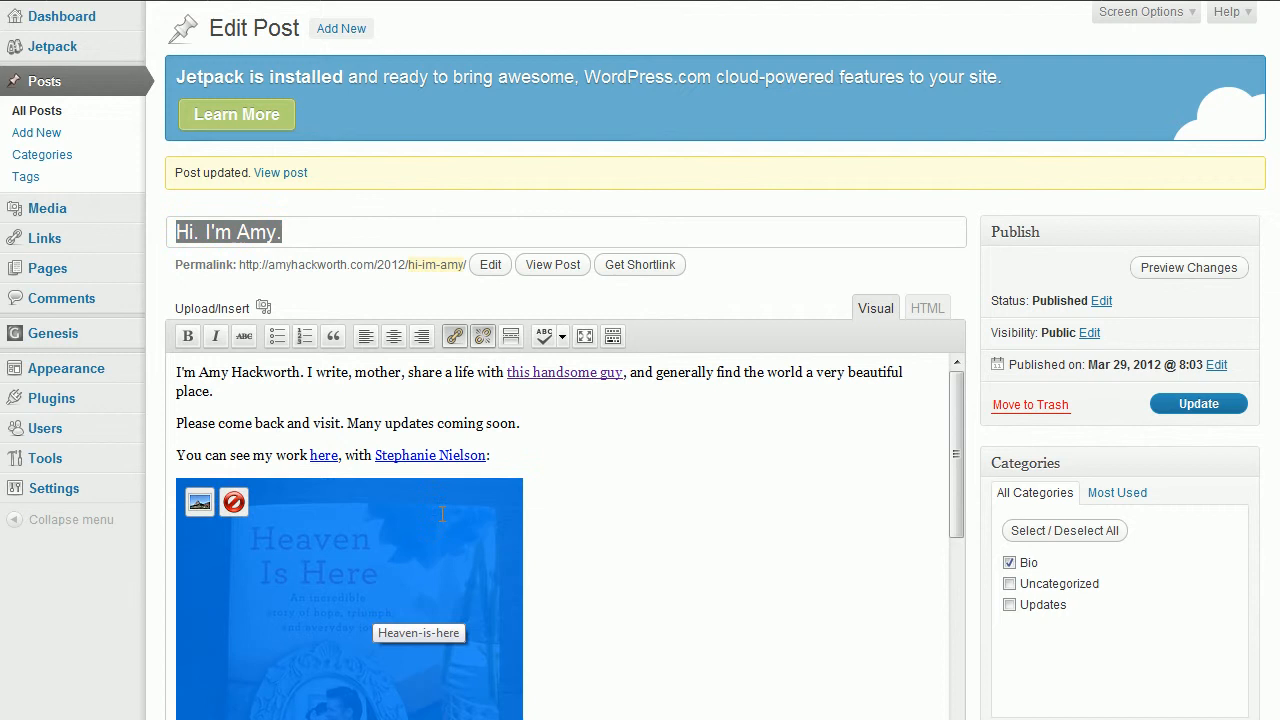
scroll("down", 3)
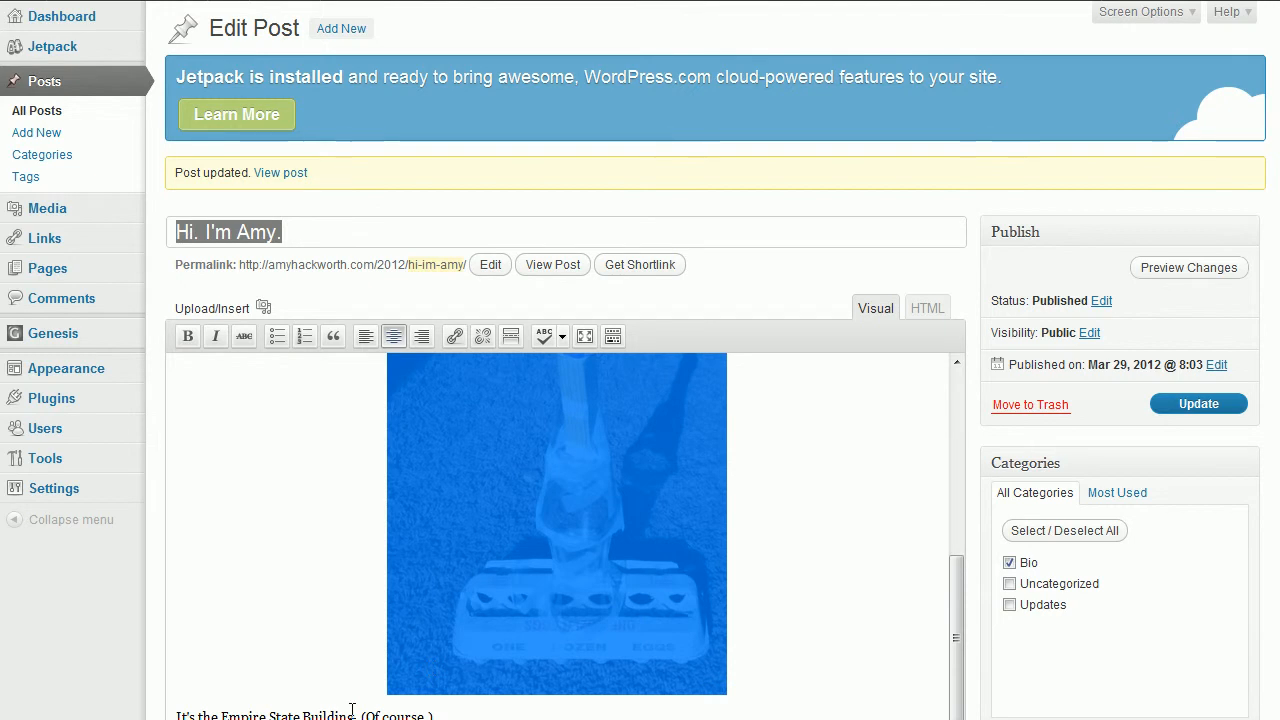
scroll("down", 3)
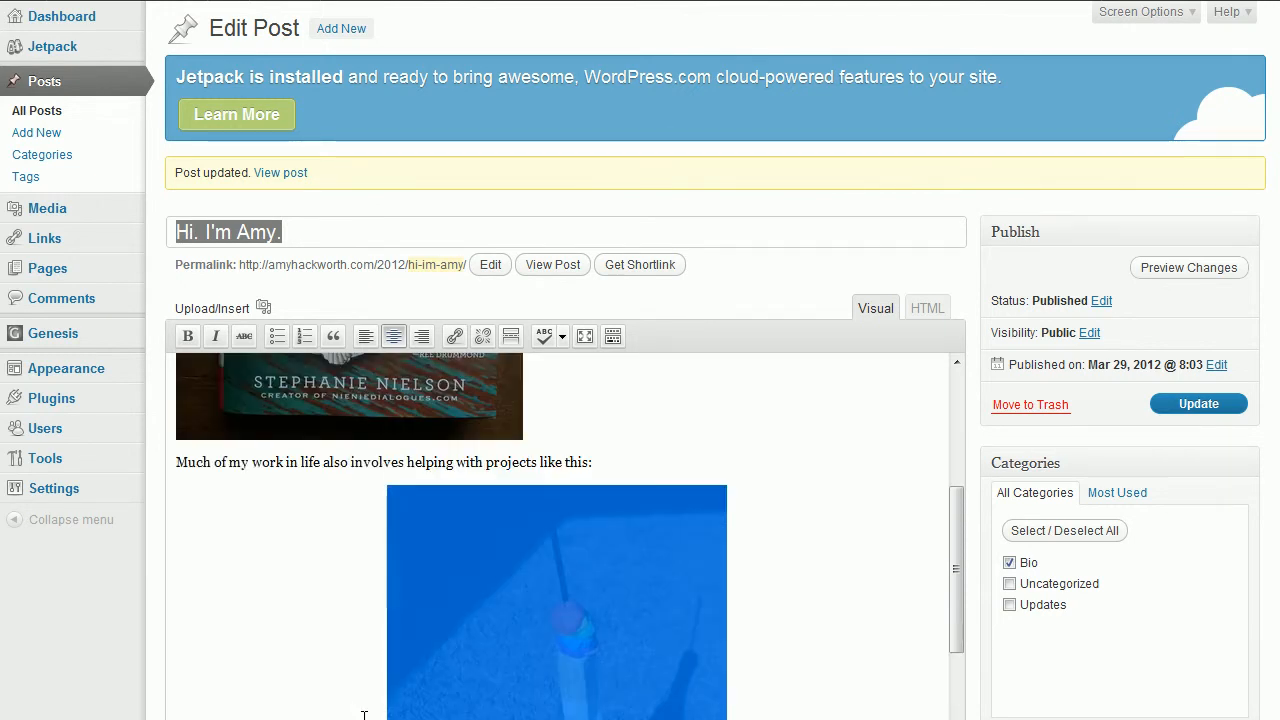
scroll("down", 3)
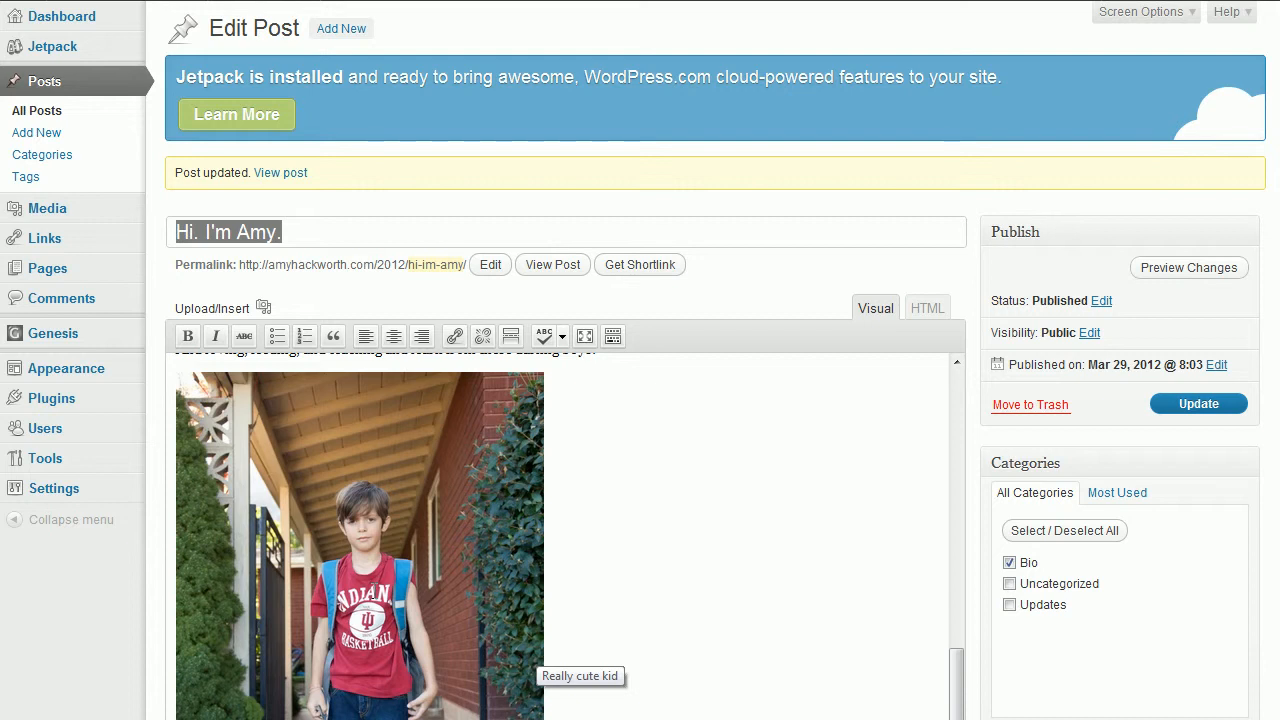
mouse_move(620, 430)
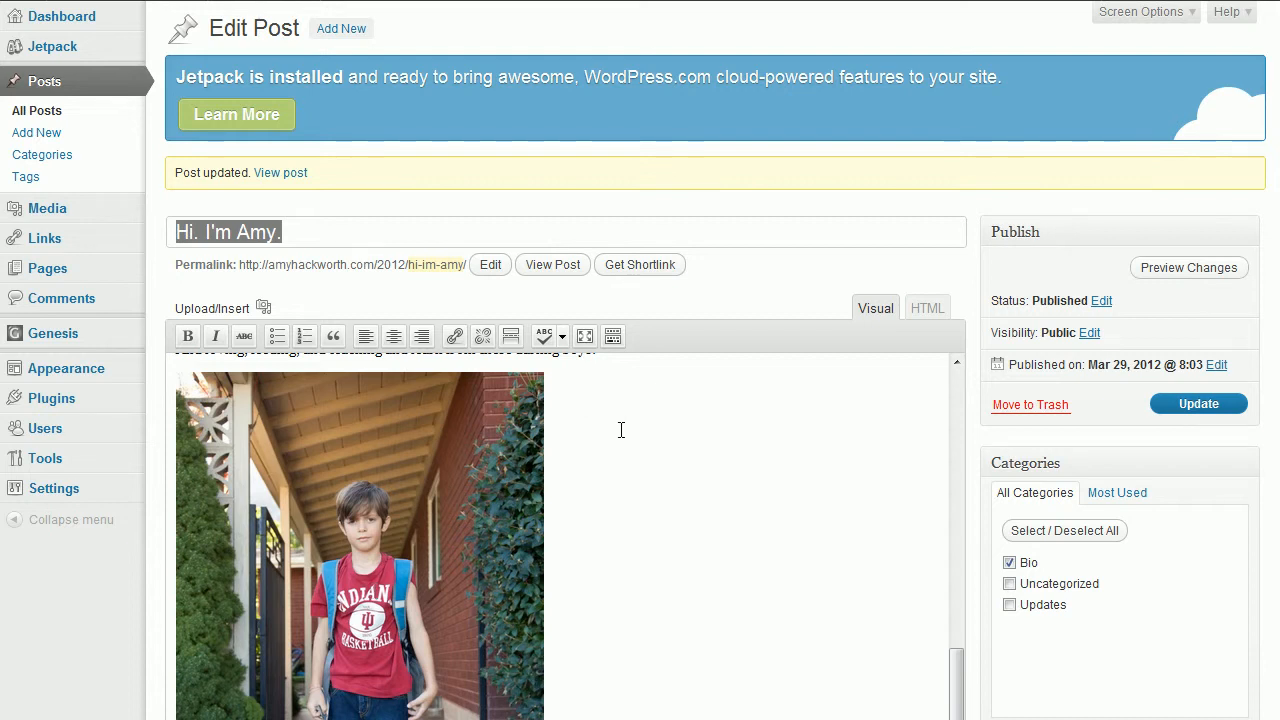
mouse_move(422, 336)
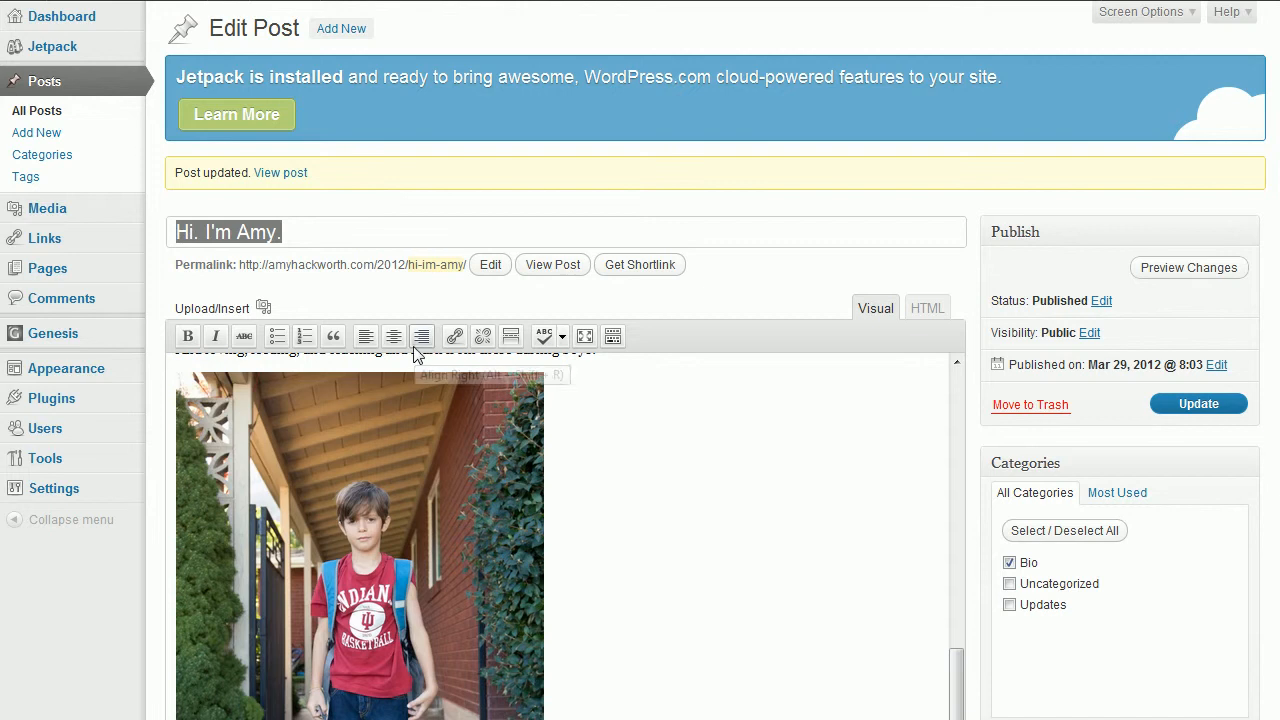
left_click(396, 336)
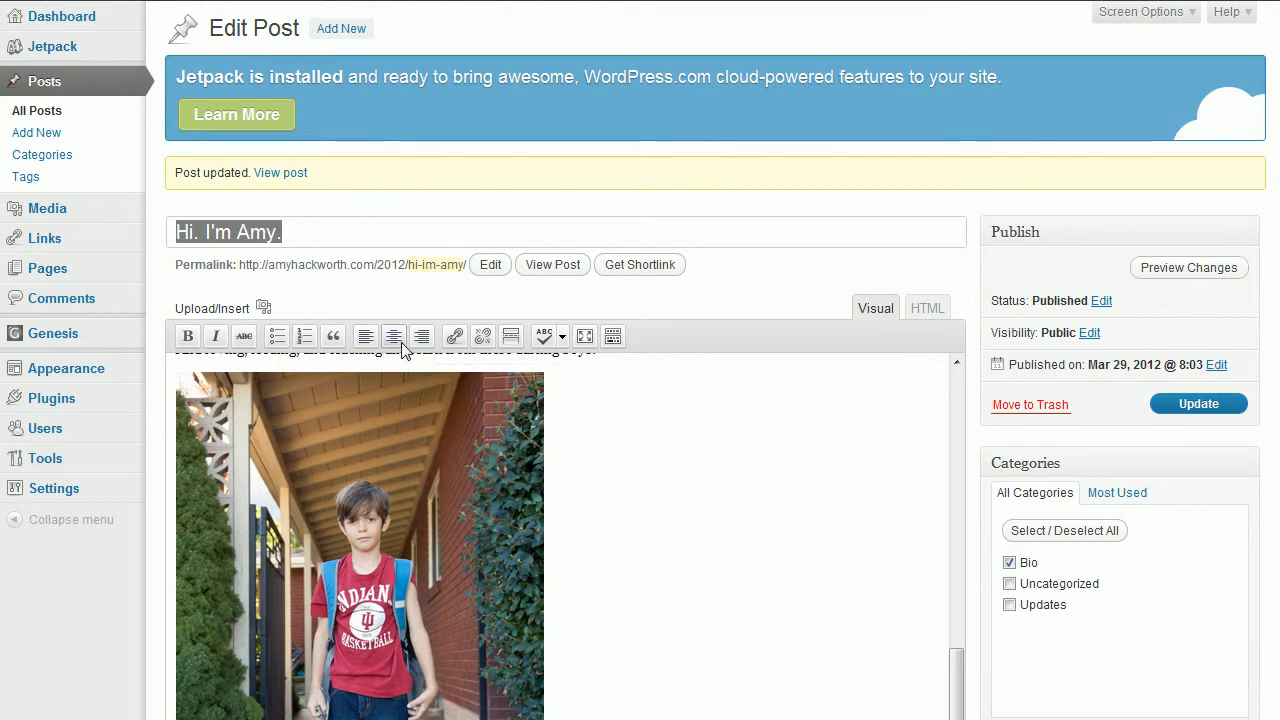
mouse_move(424, 336)
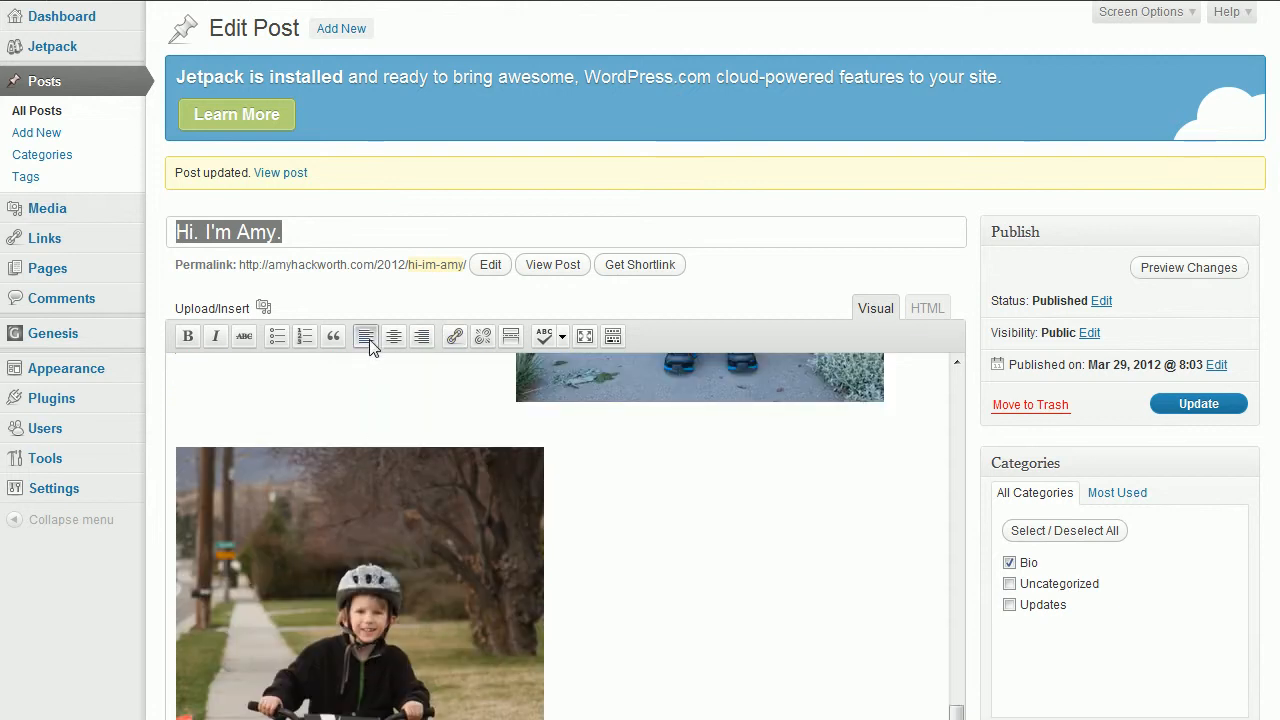
scroll("down", 3)
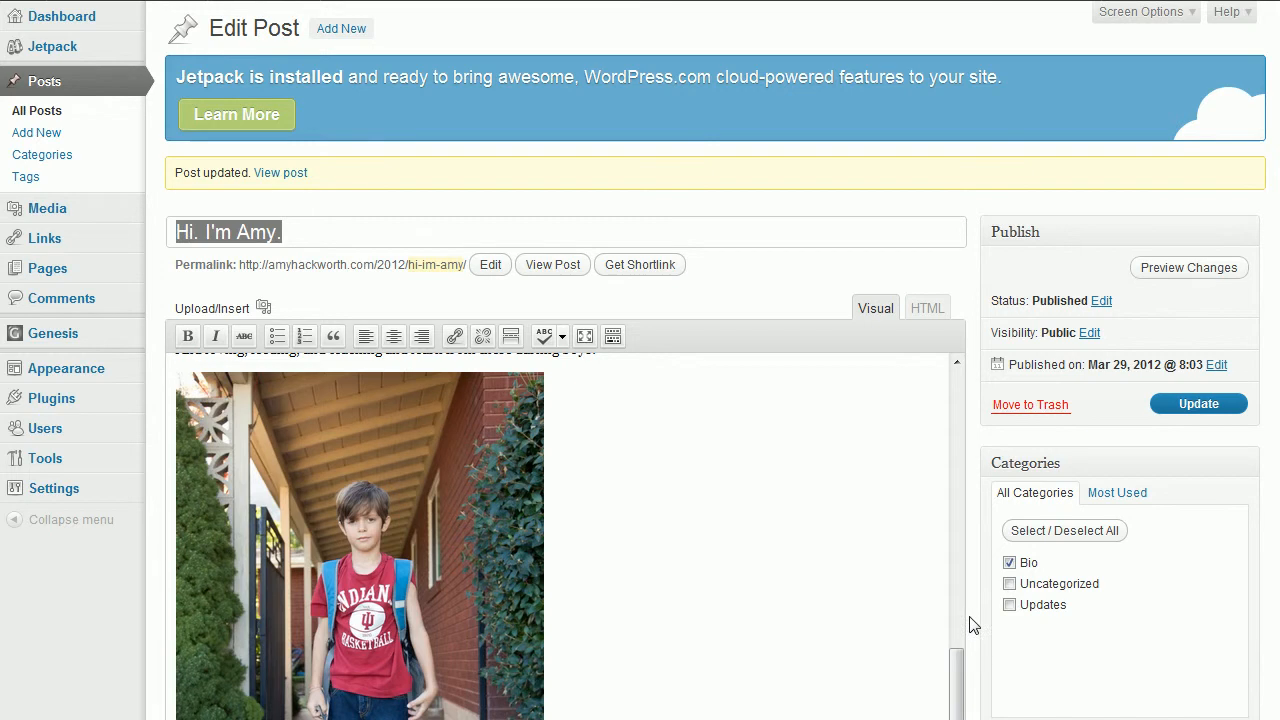
scroll("down", 3)
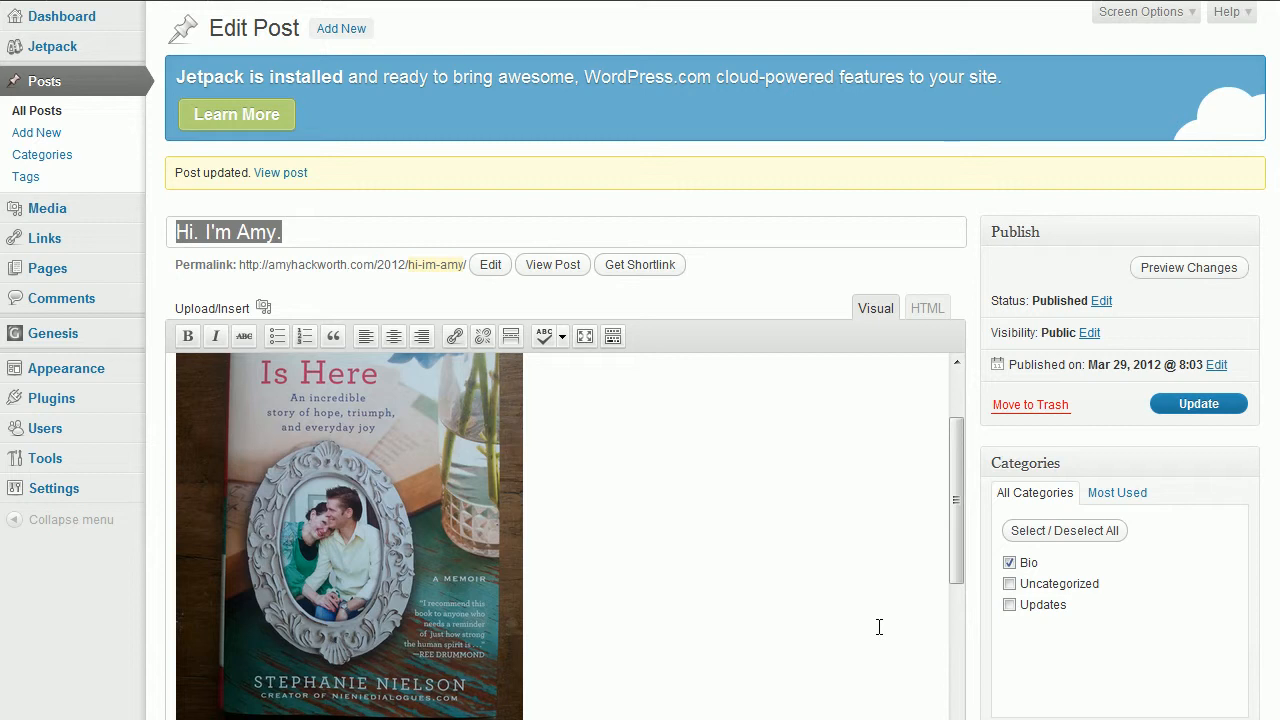
mouse_move(764, 640)
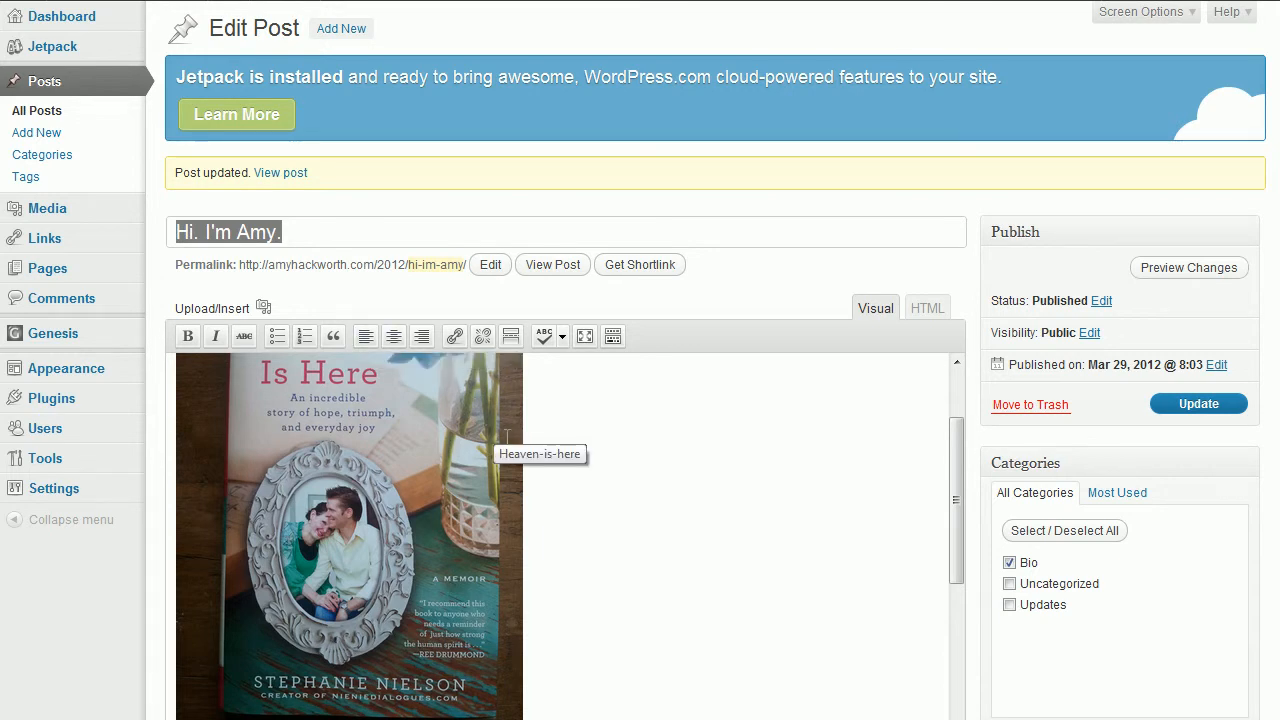
mouse_move(468, 452)
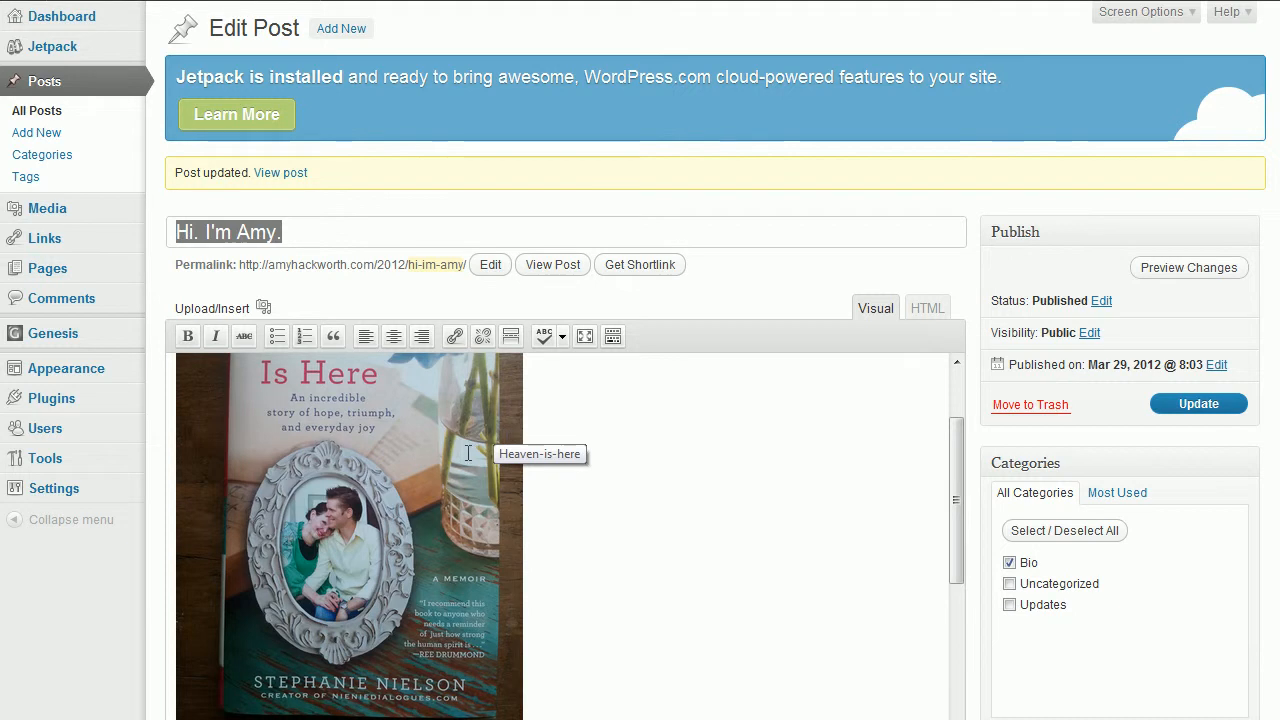
mouse_move(200, 358)
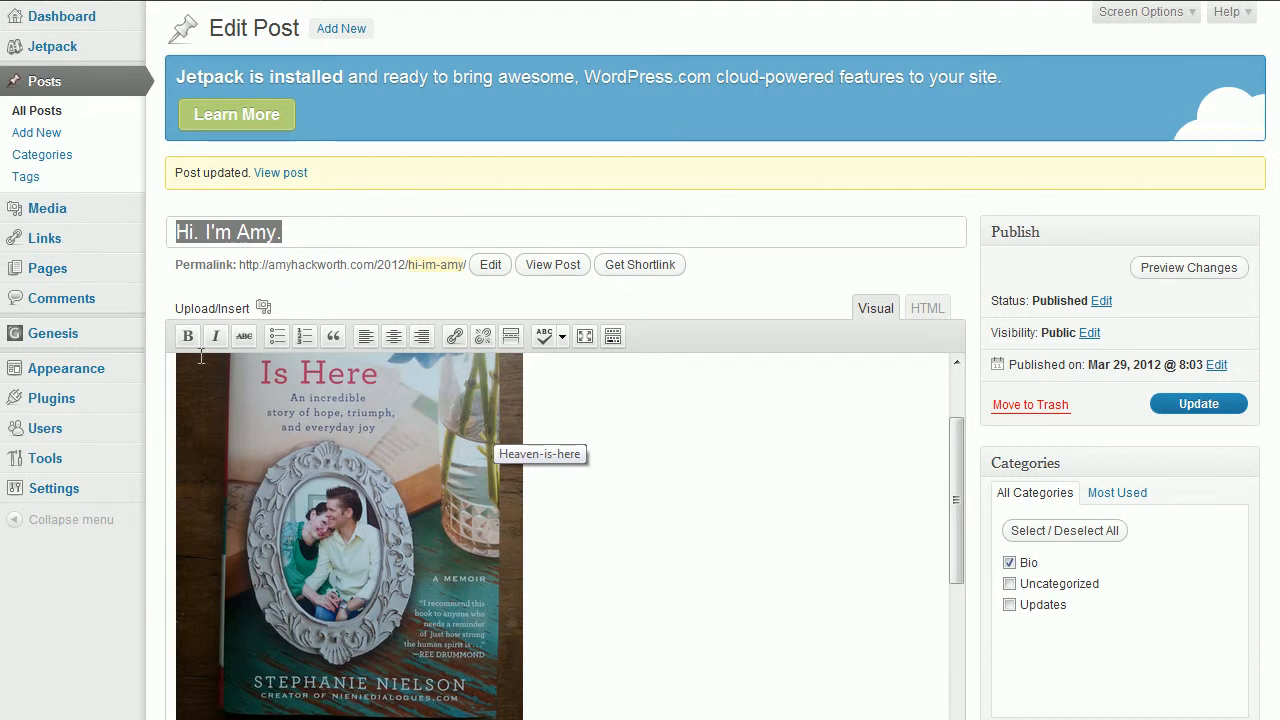
mouse_move(264, 308)
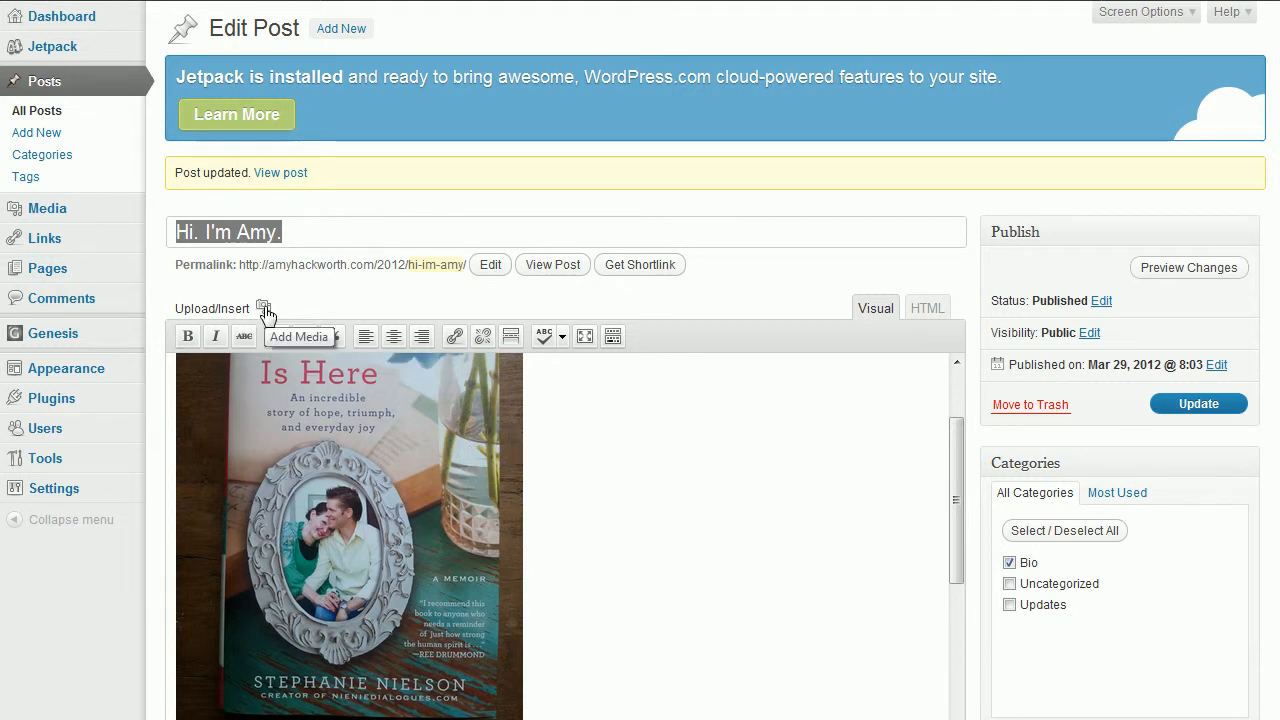
- Bring up the Add Media window on its Gallery (1) tab for the post's existing image
left_click(264, 308)
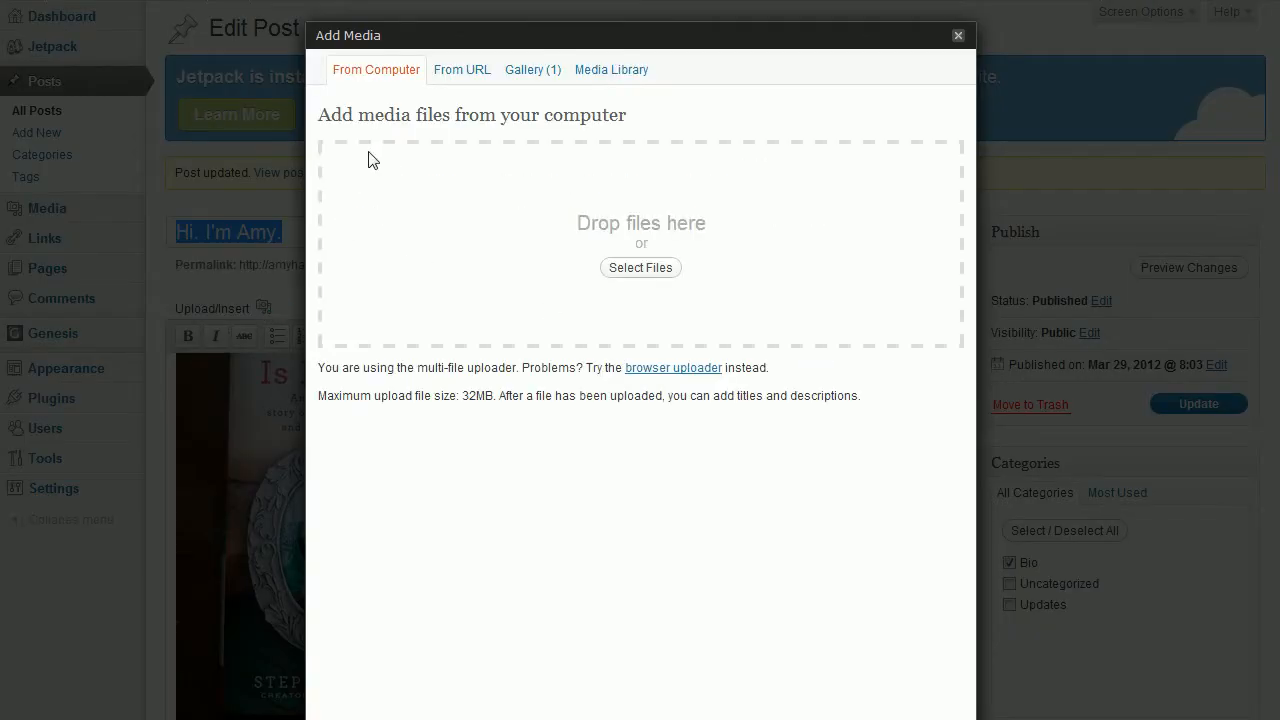
mouse_move(532, 80)
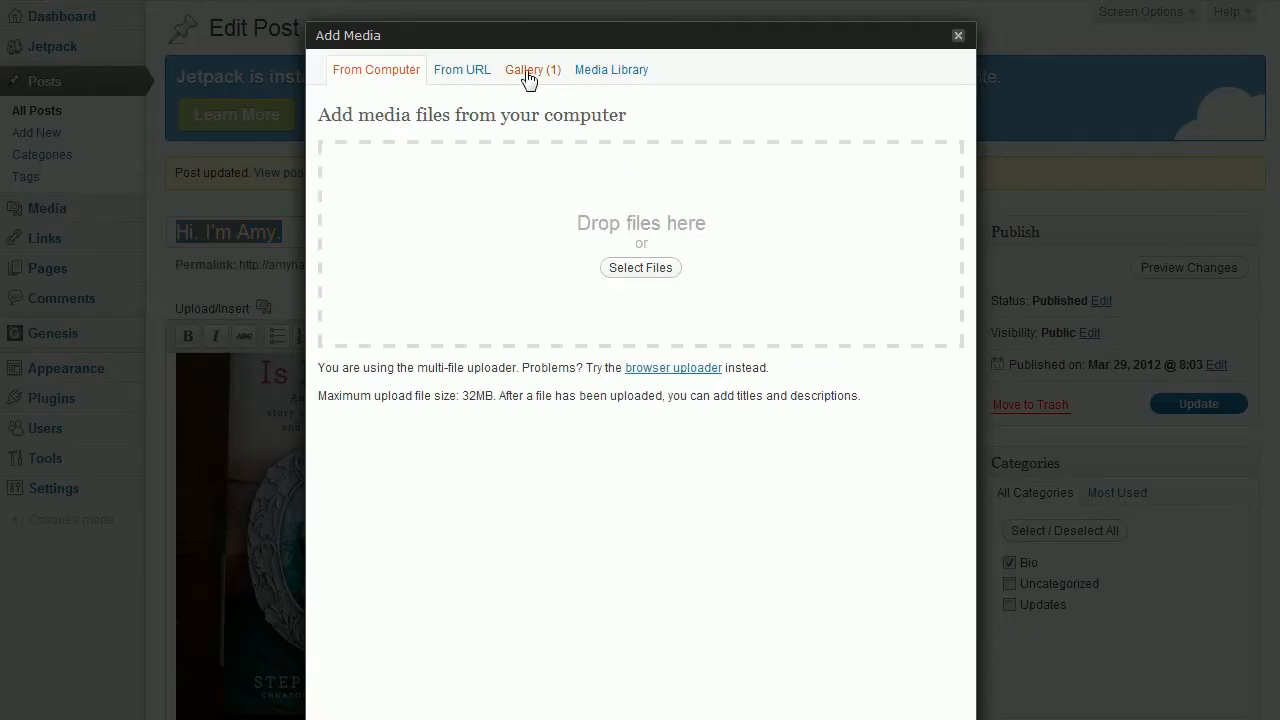
left_click(532, 68)
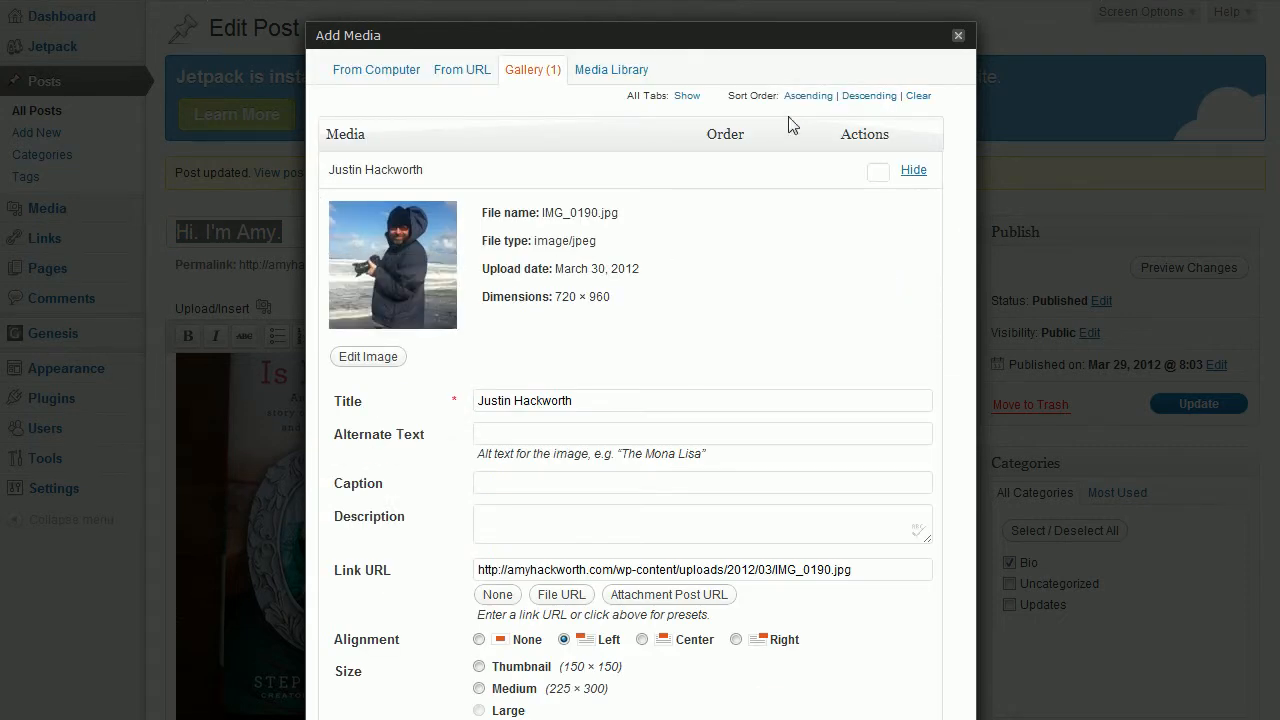
- Toggle the gallery image's alignment between None and Left, settling on Center
scroll("down", 3)
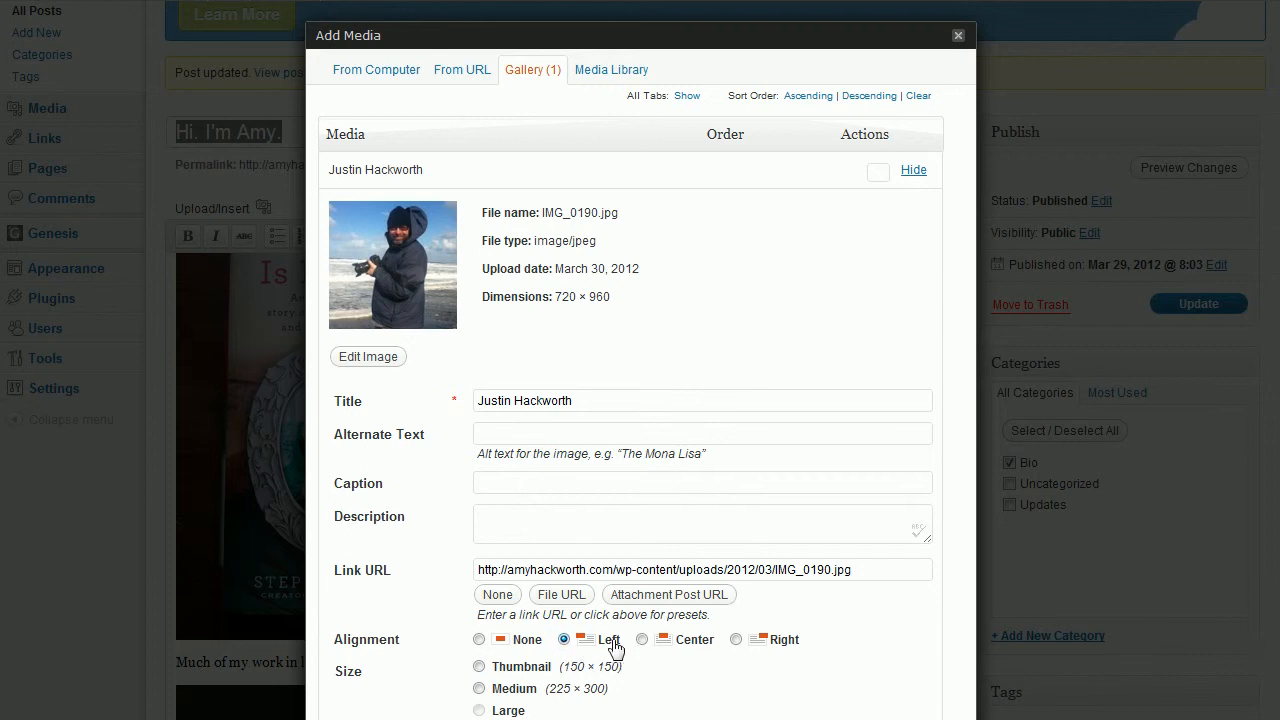
mouse_move(478, 680)
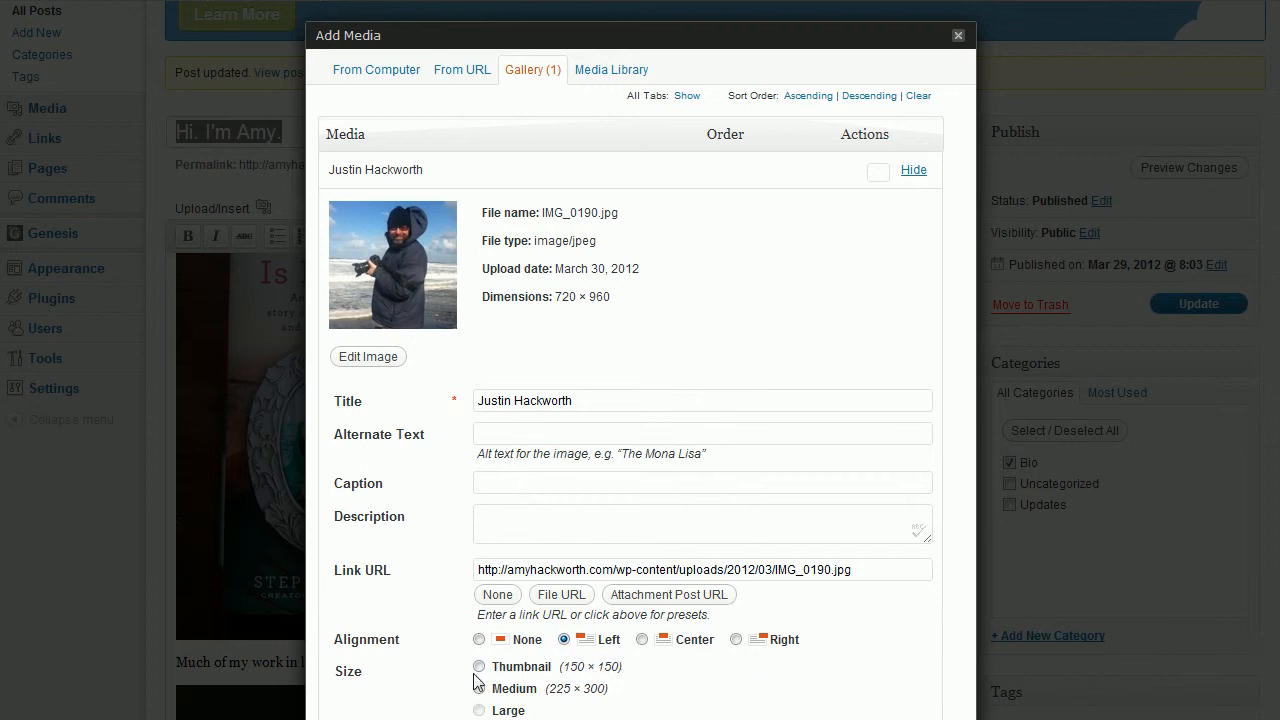
left_click(478, 640)
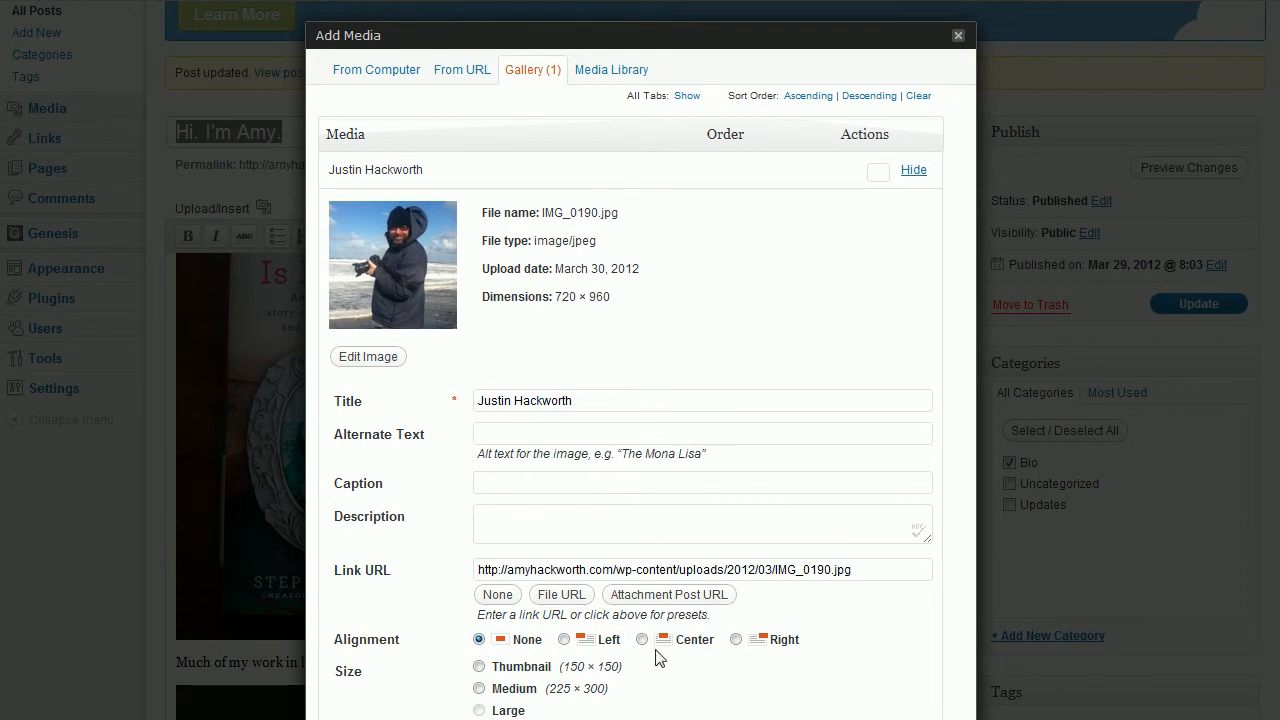
left_click(642, 640)
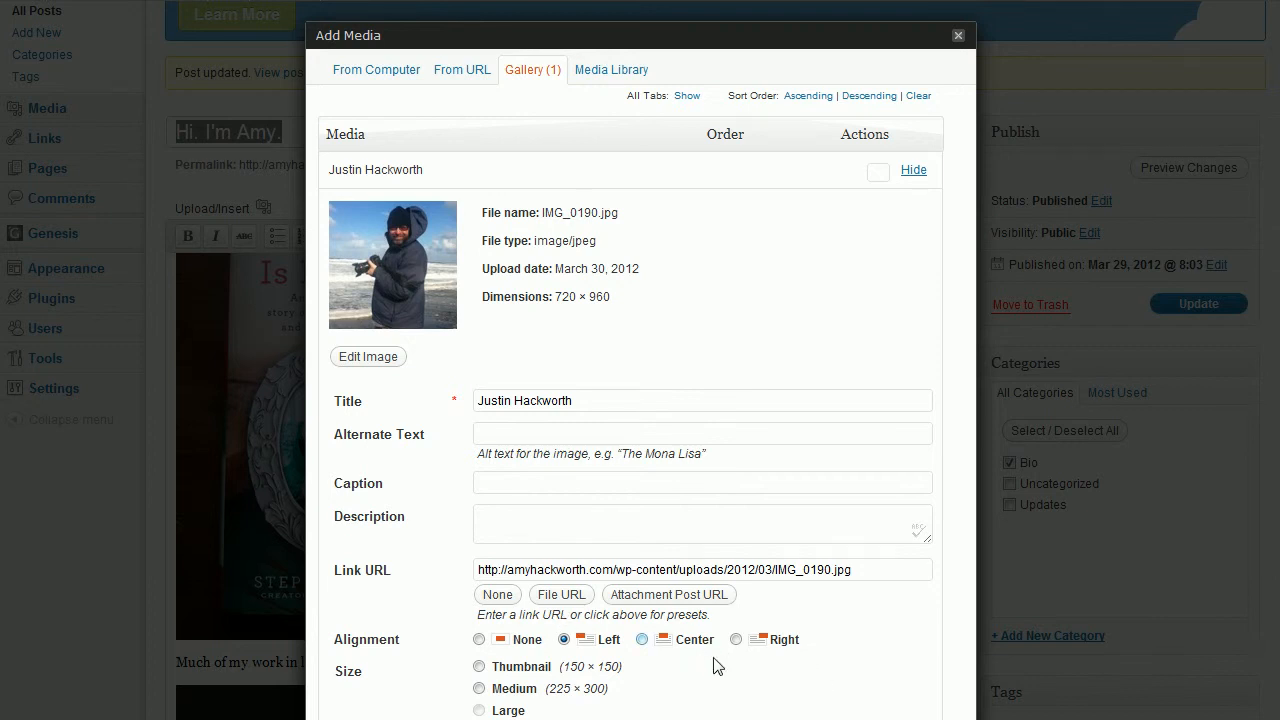
mouse_move(292, 304)
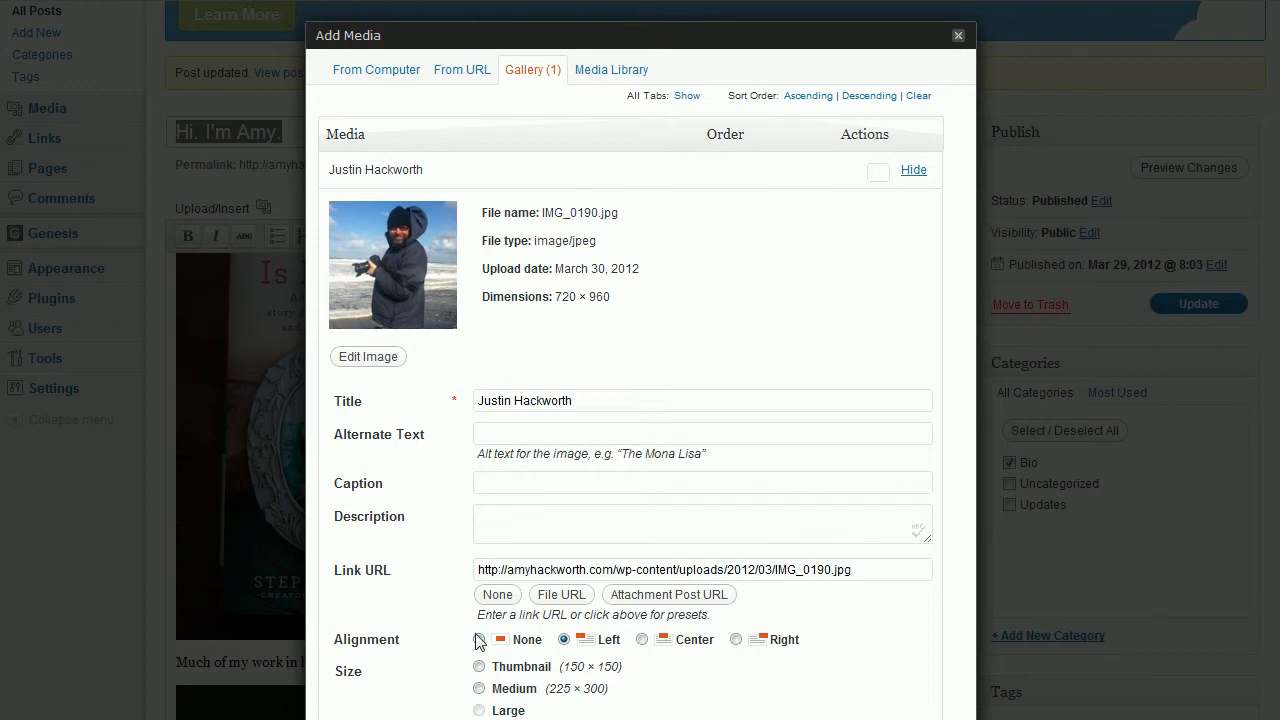
left_click(478, 640)
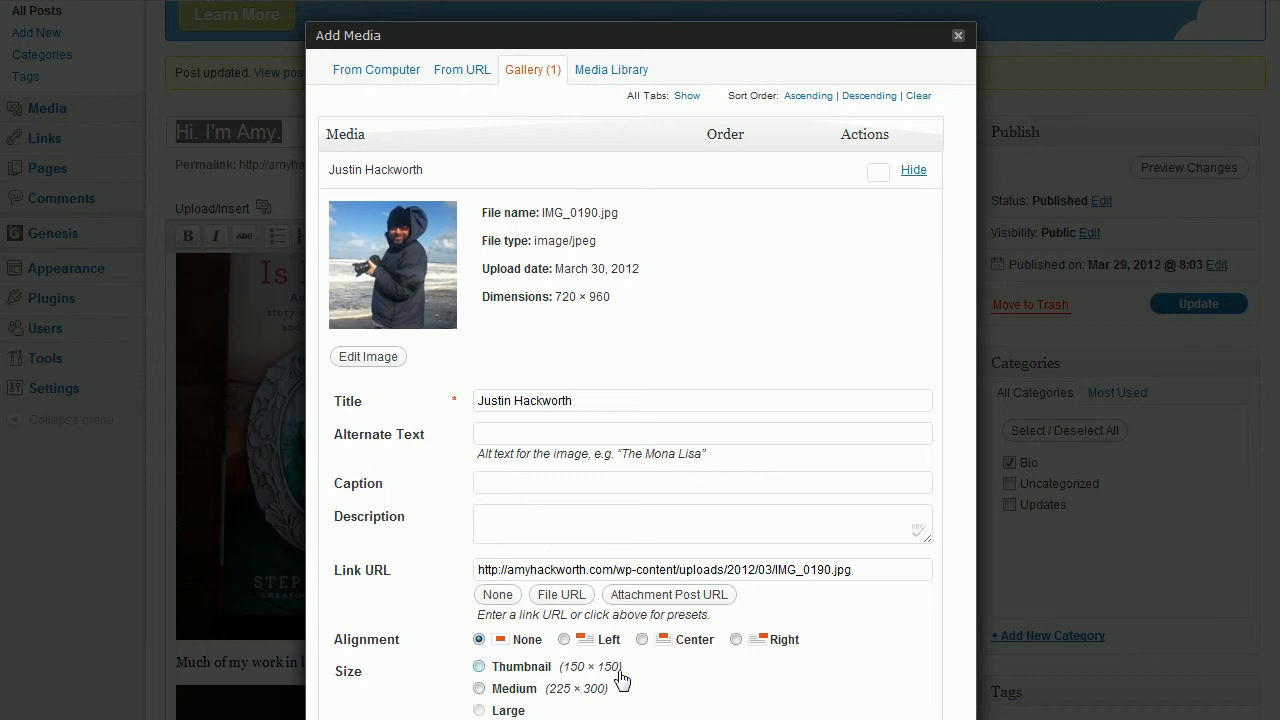
left_click(644, 640)
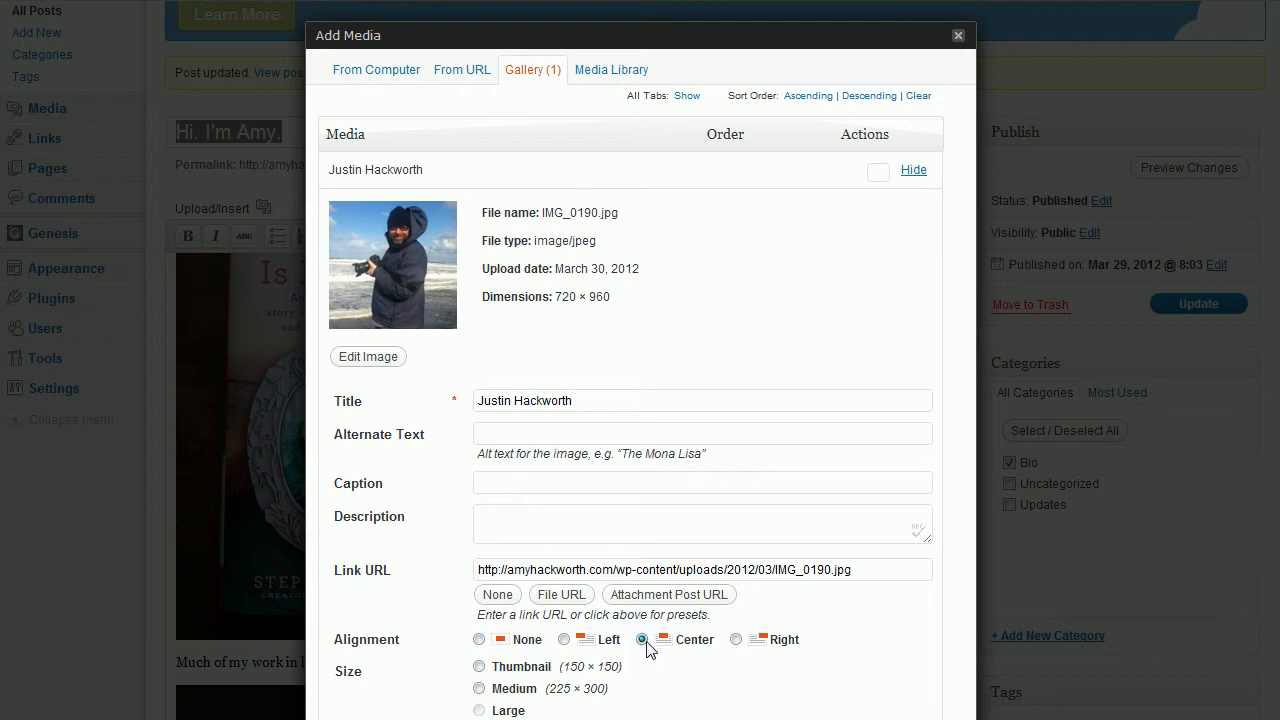
left_click(480, 640)
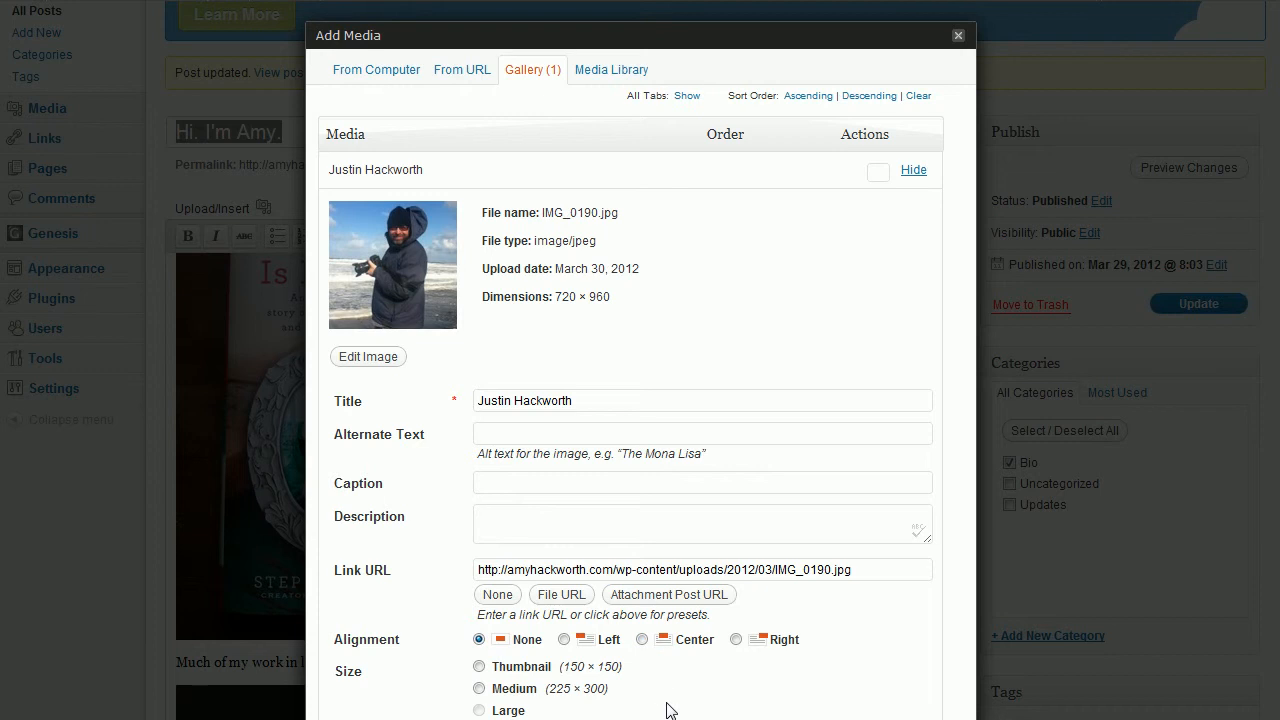
mouse_move(652, 642)
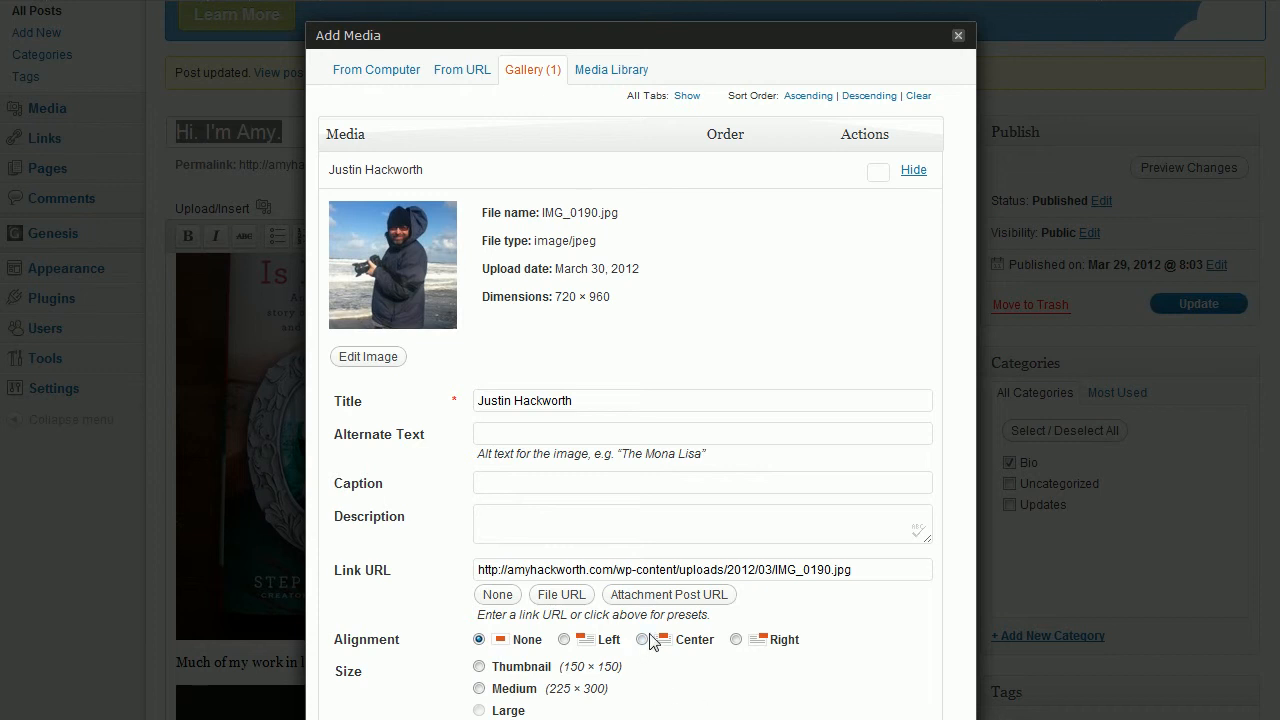
left_click(636, 640)
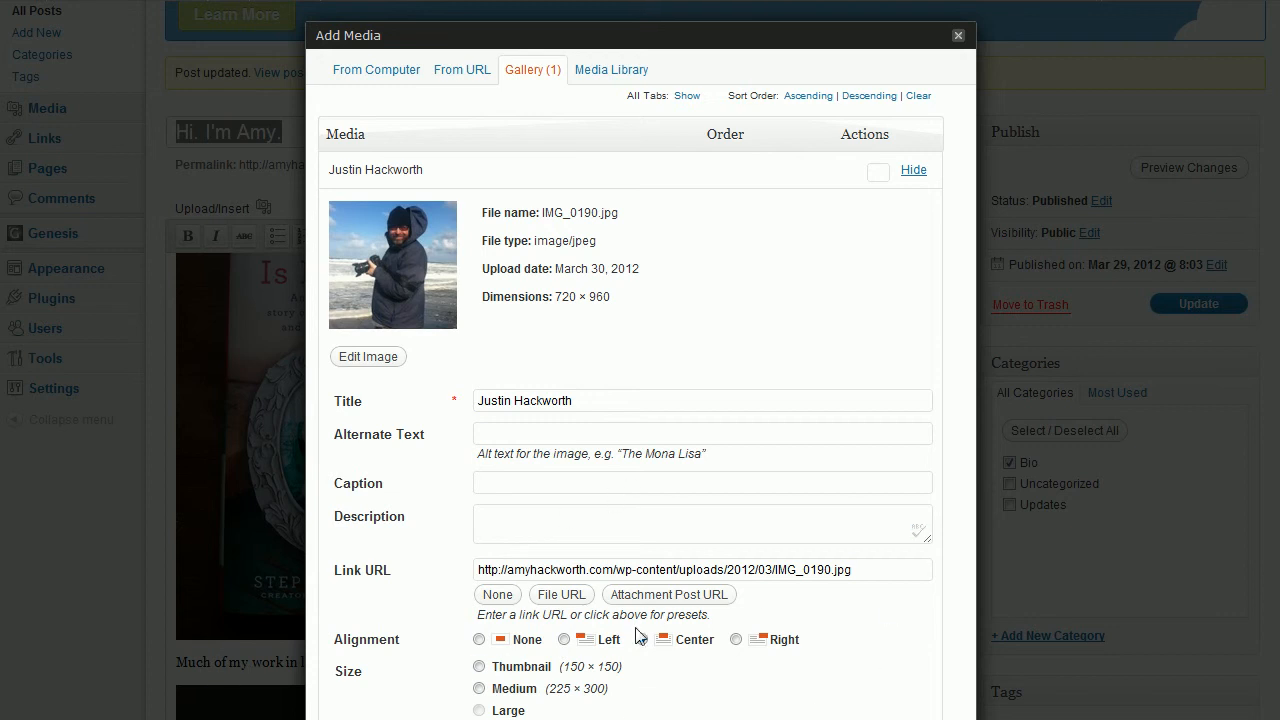
left_click(642, 640)
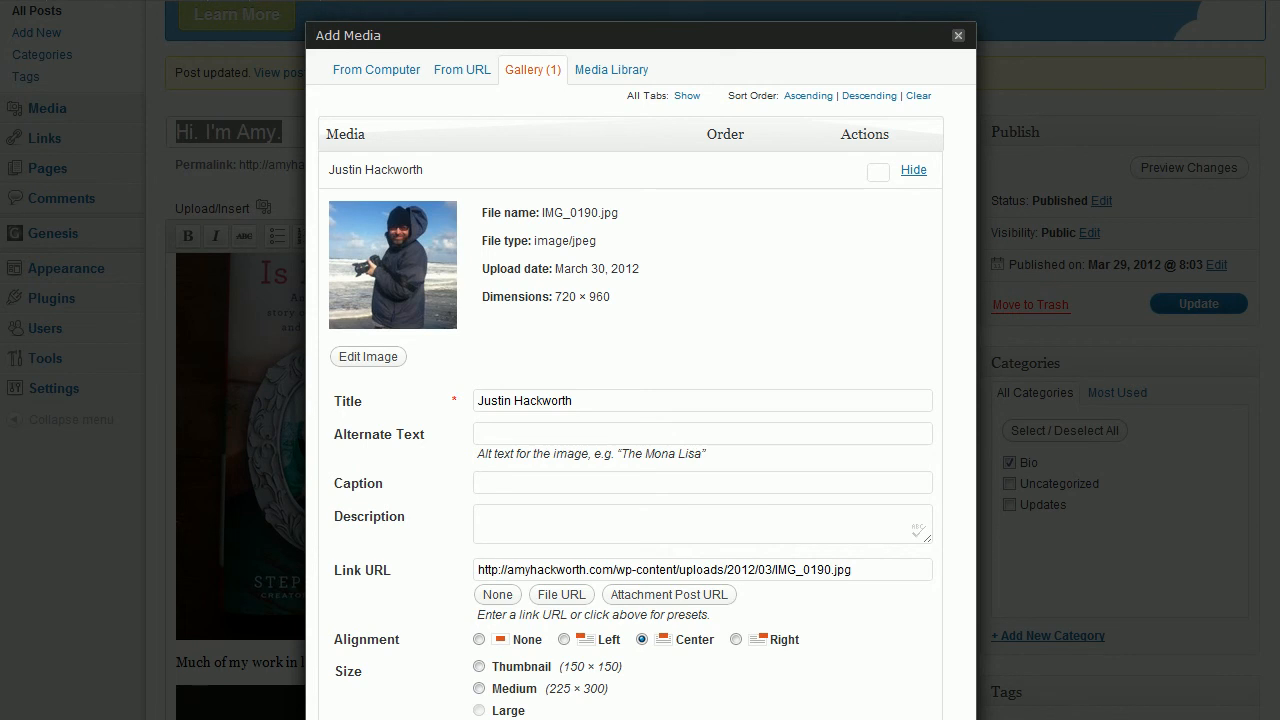
mouse_move(410, 664)
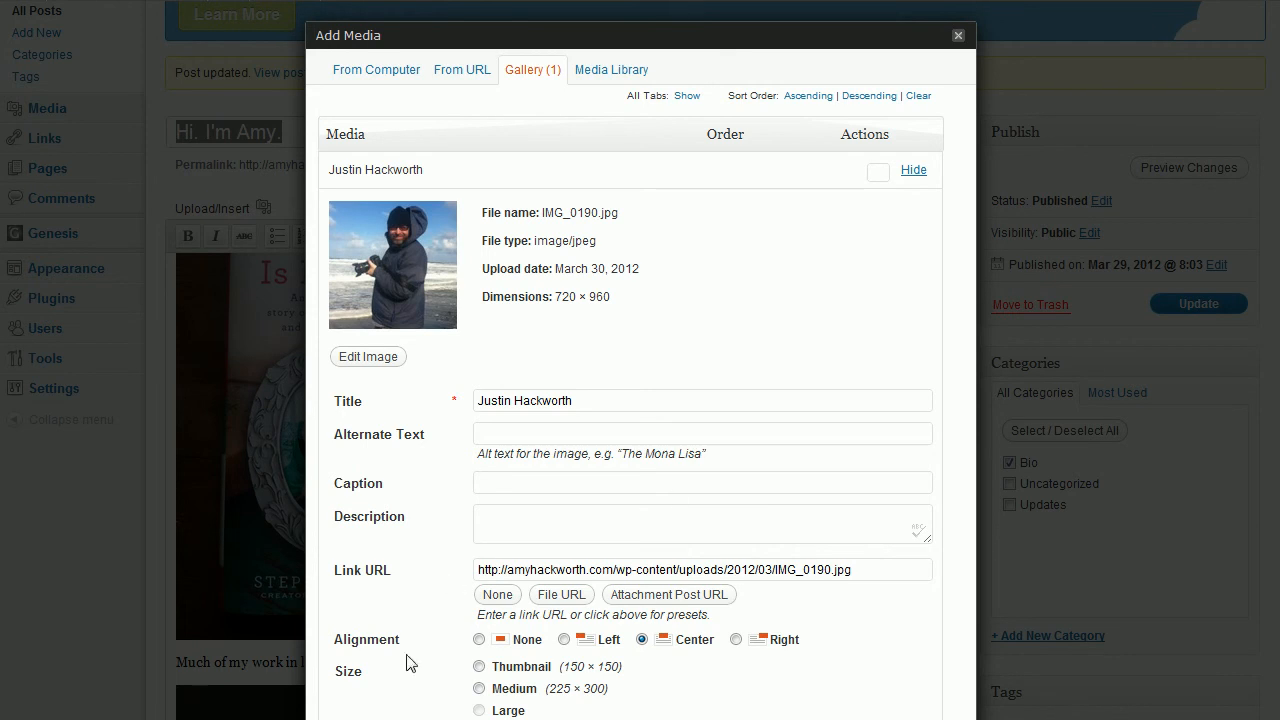
- Close the Add Media window and return to the Edit Post screen
left_click(956, 36)
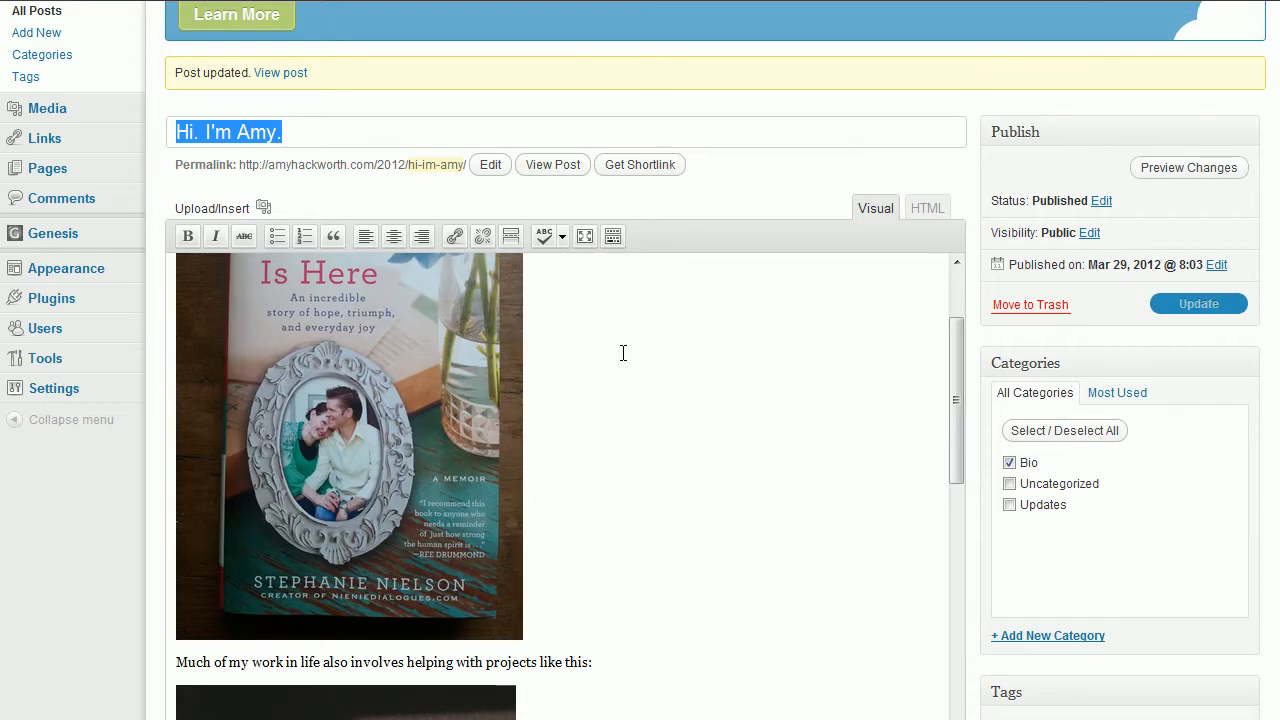